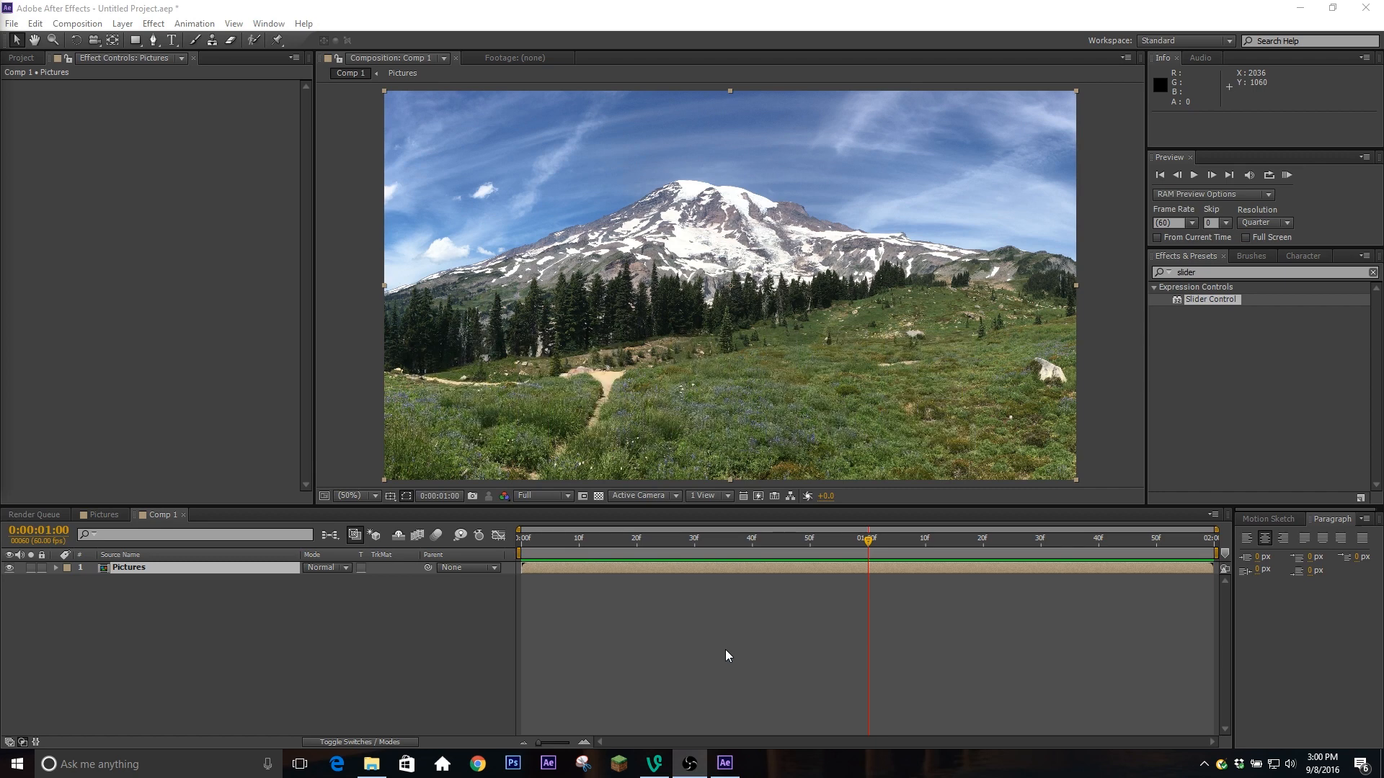
mouse_move(959, 667)
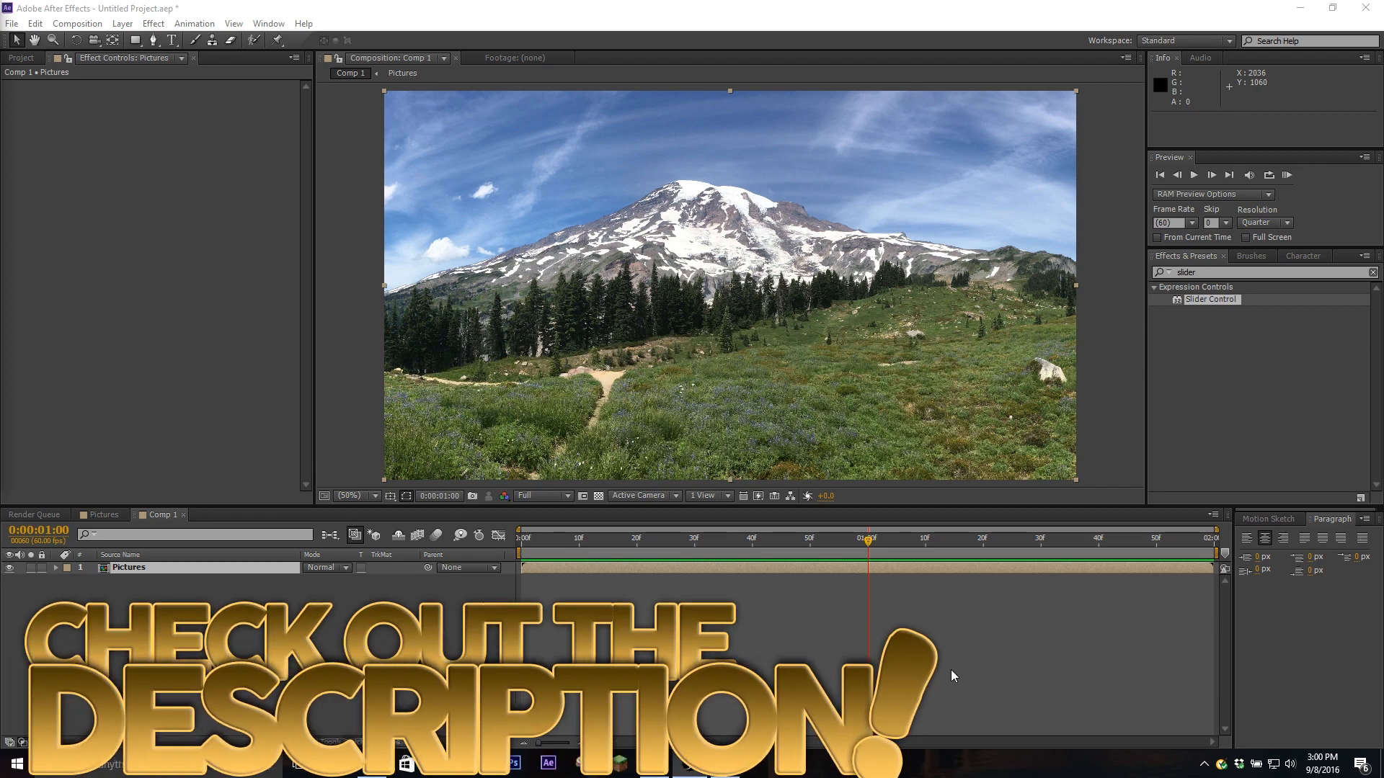
Scrub the current-time indicator to 0:00:00:30, where the parked-jets photo appears
drag(868, 538, 848, 538)
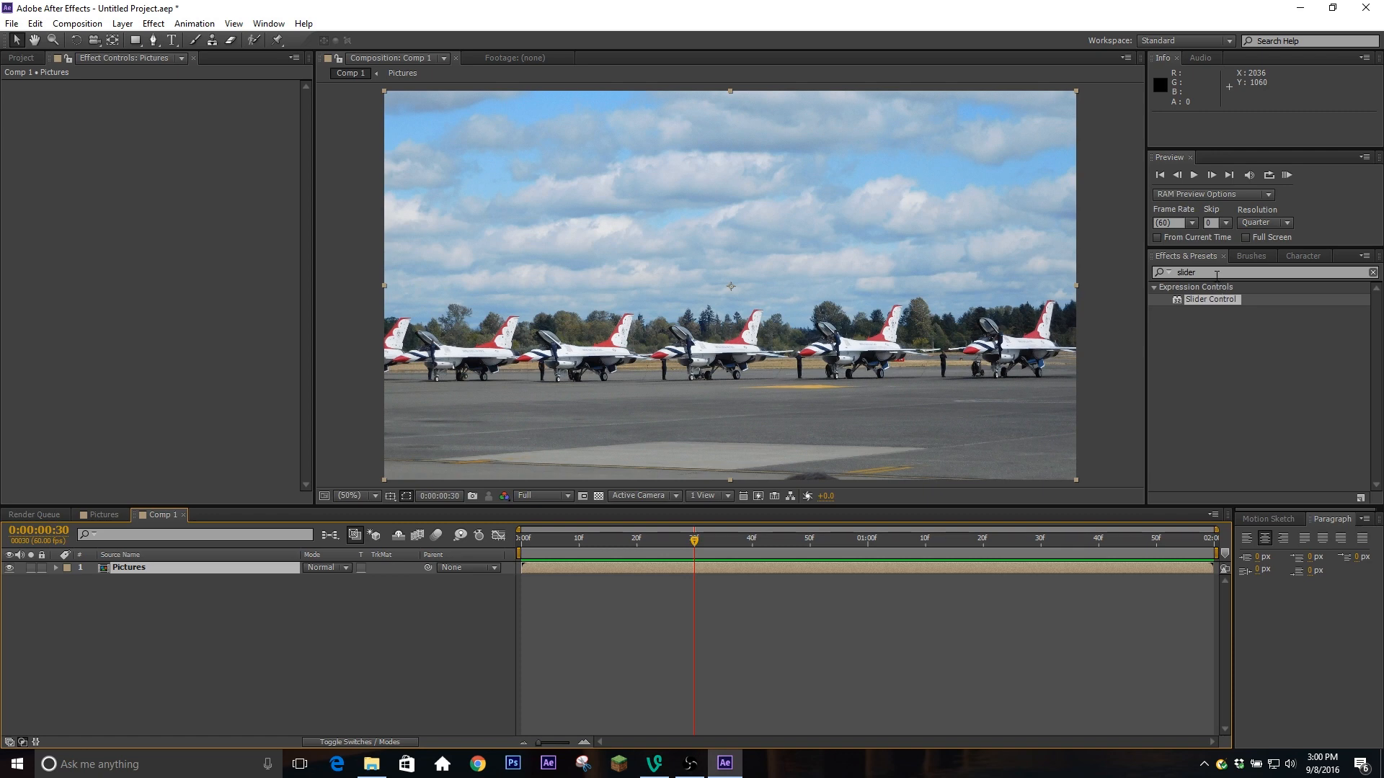
mouse_move(613, 609)
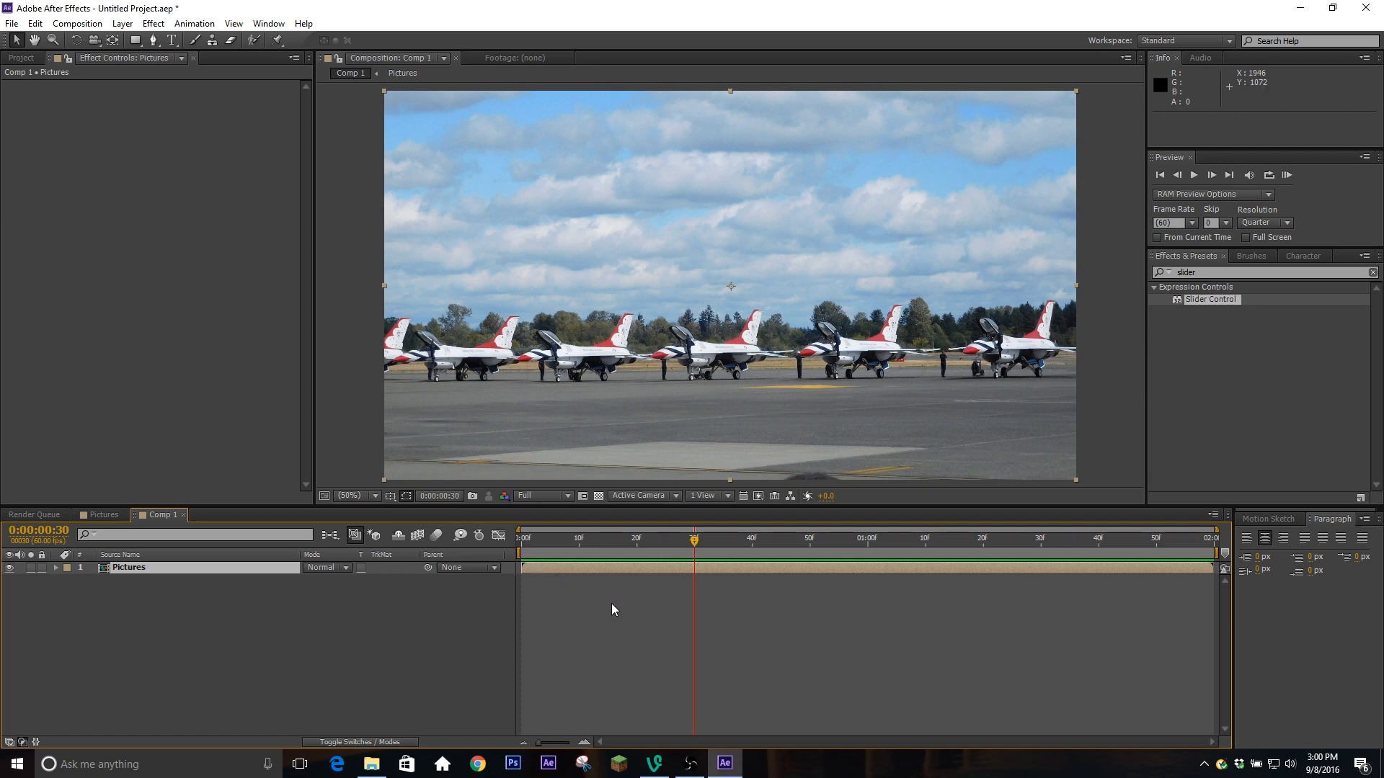
mouse_move(725, 600)
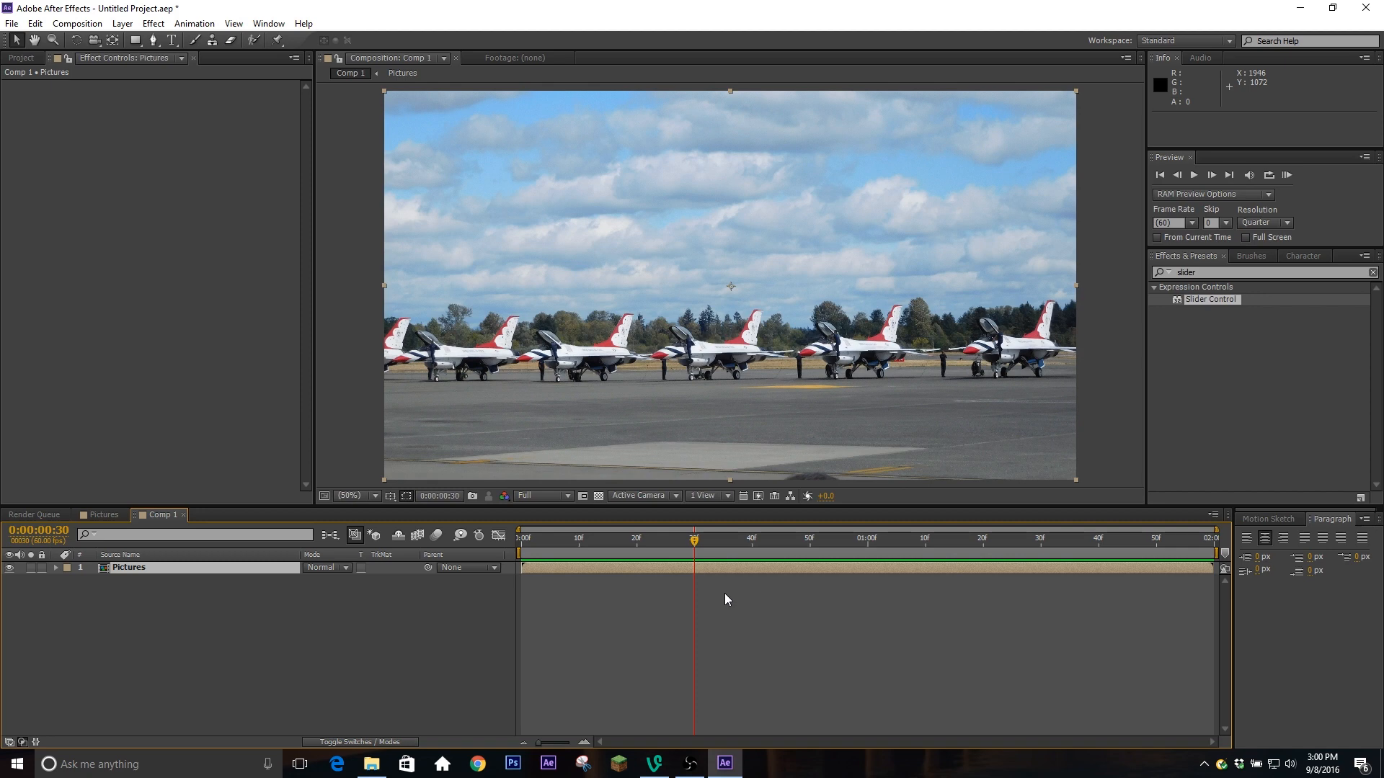
Keyframe the Pictures layer's Scale at 100% at 0:30 and 145% at 1:00
click(55, 568)
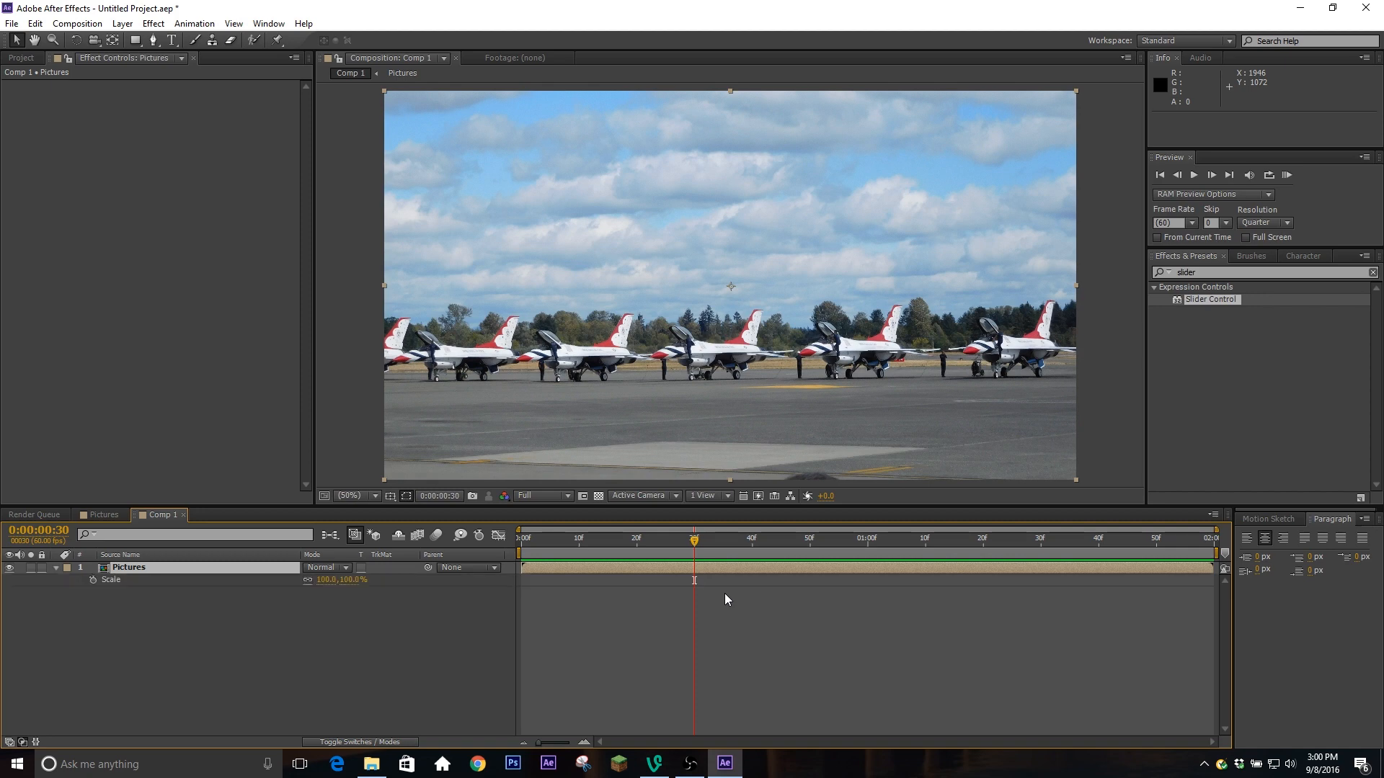
mouse_move(224, 649)
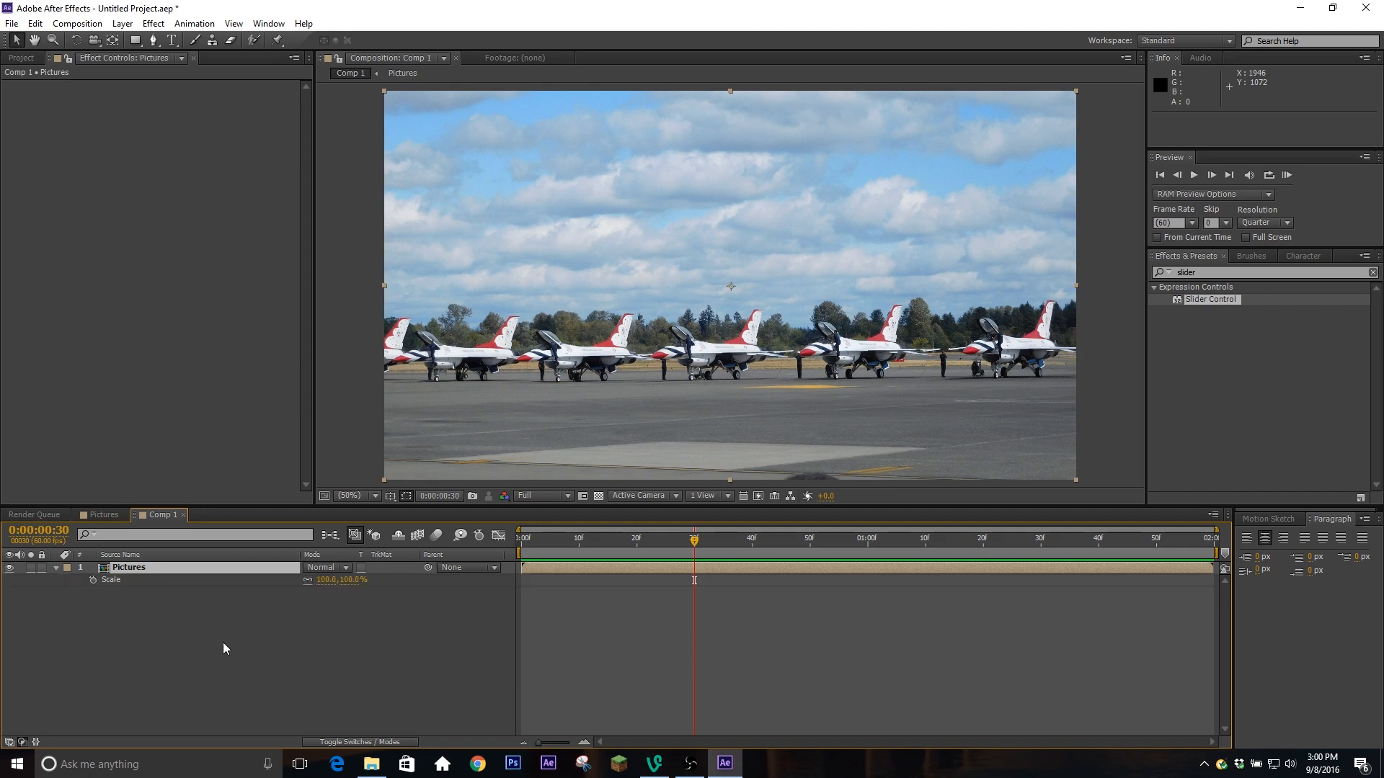
mouse_move(93, 579)
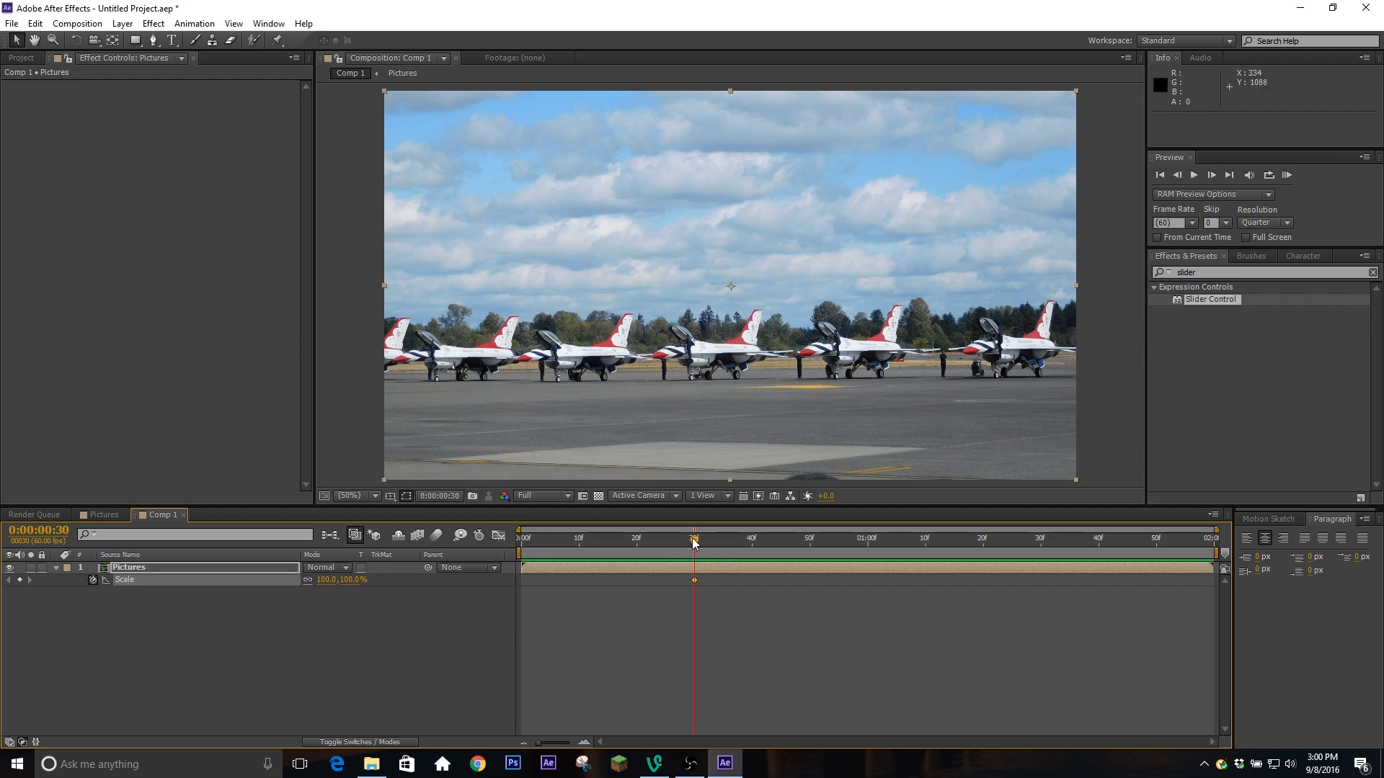
click(868, 539)
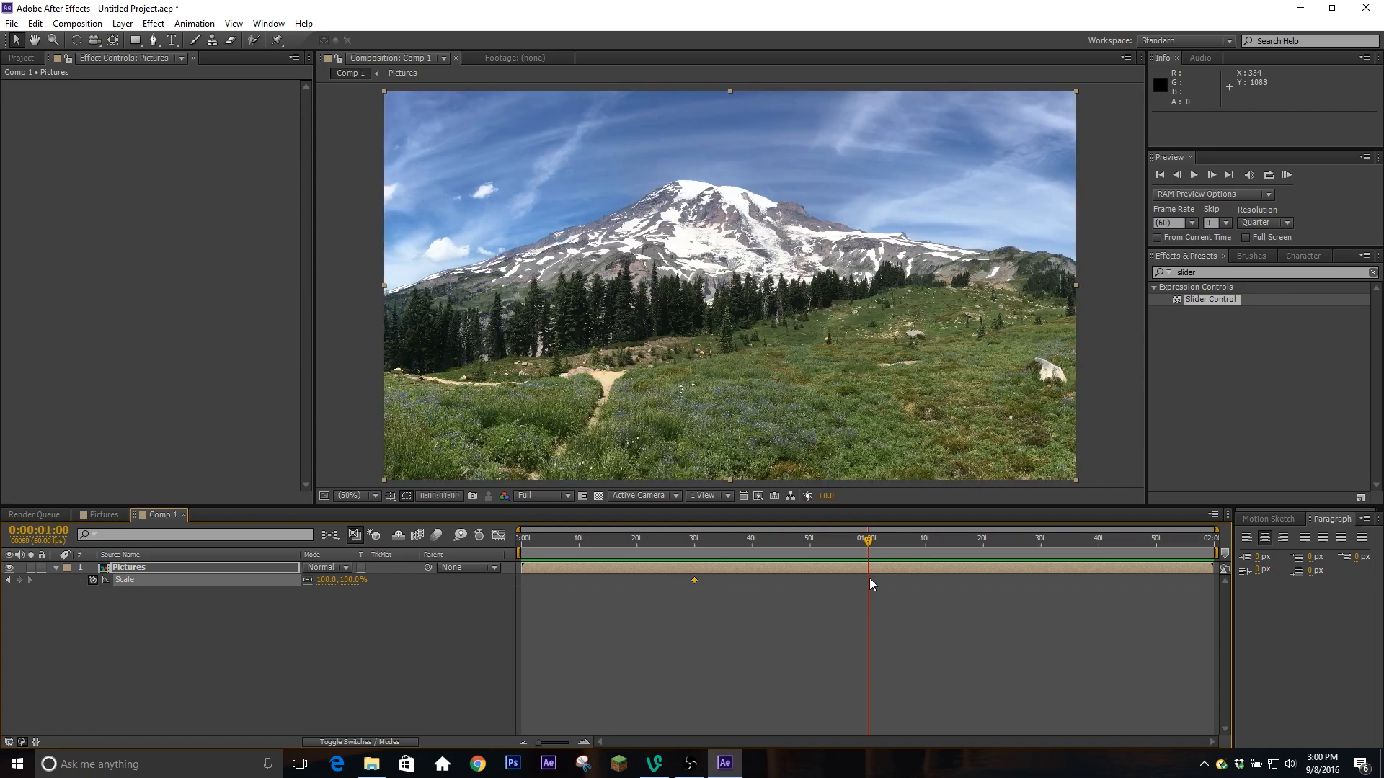
double_click(329, 579)
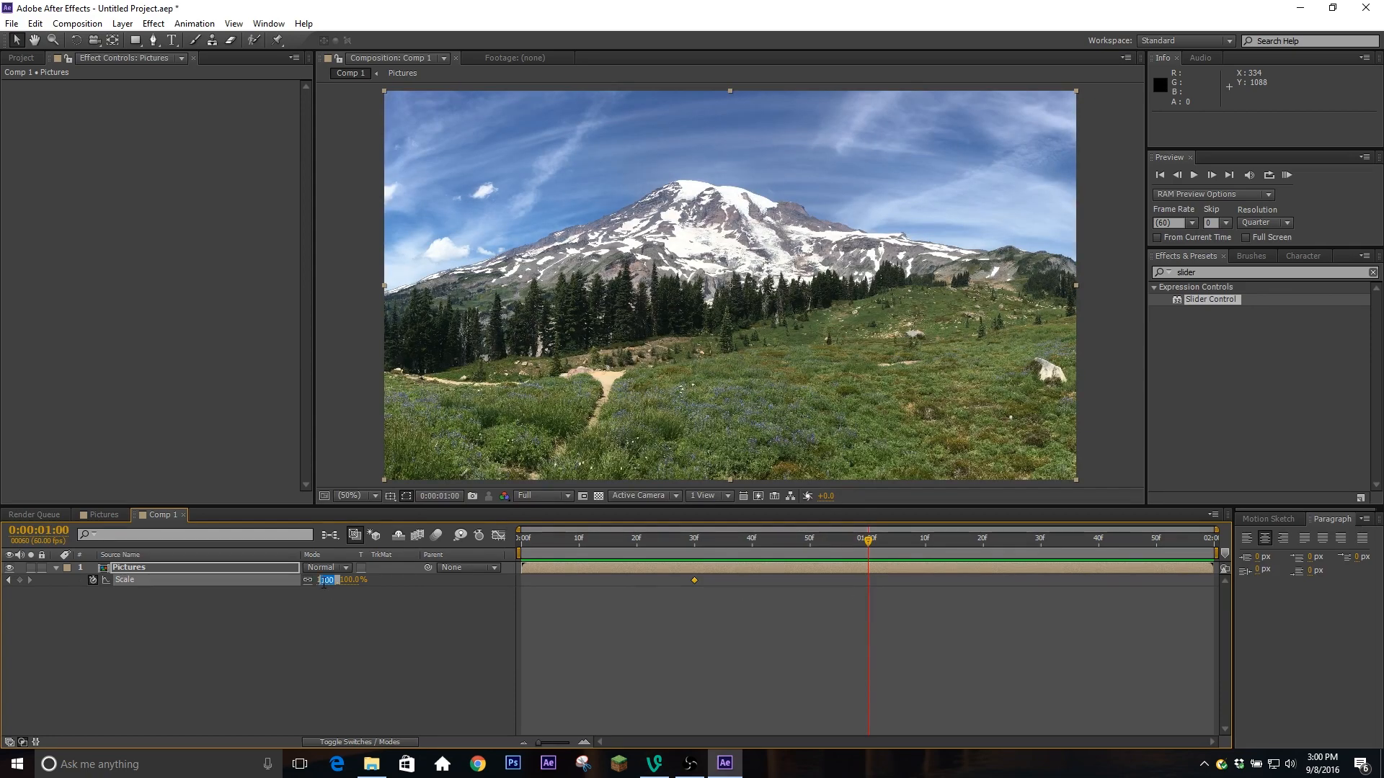
click(327, 579)
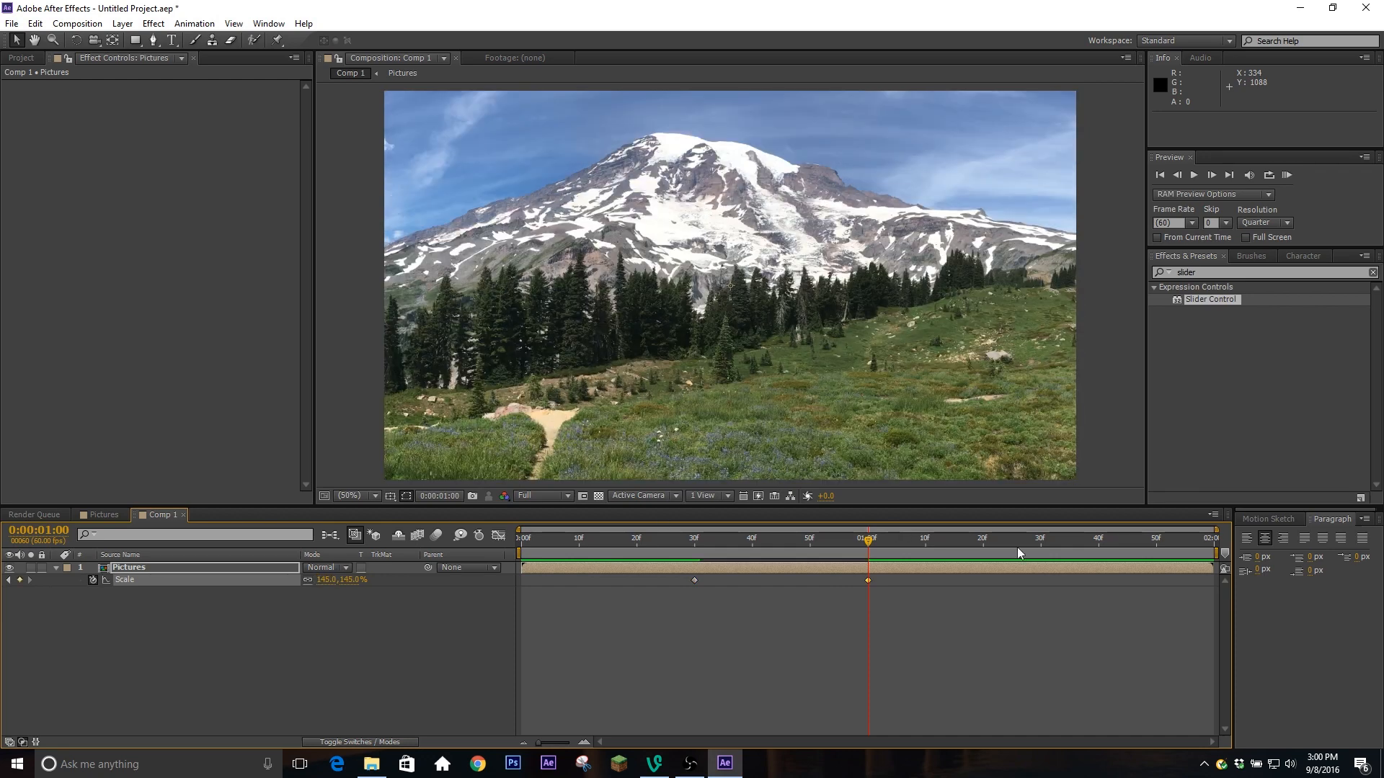
mouse_move(1074, 550)
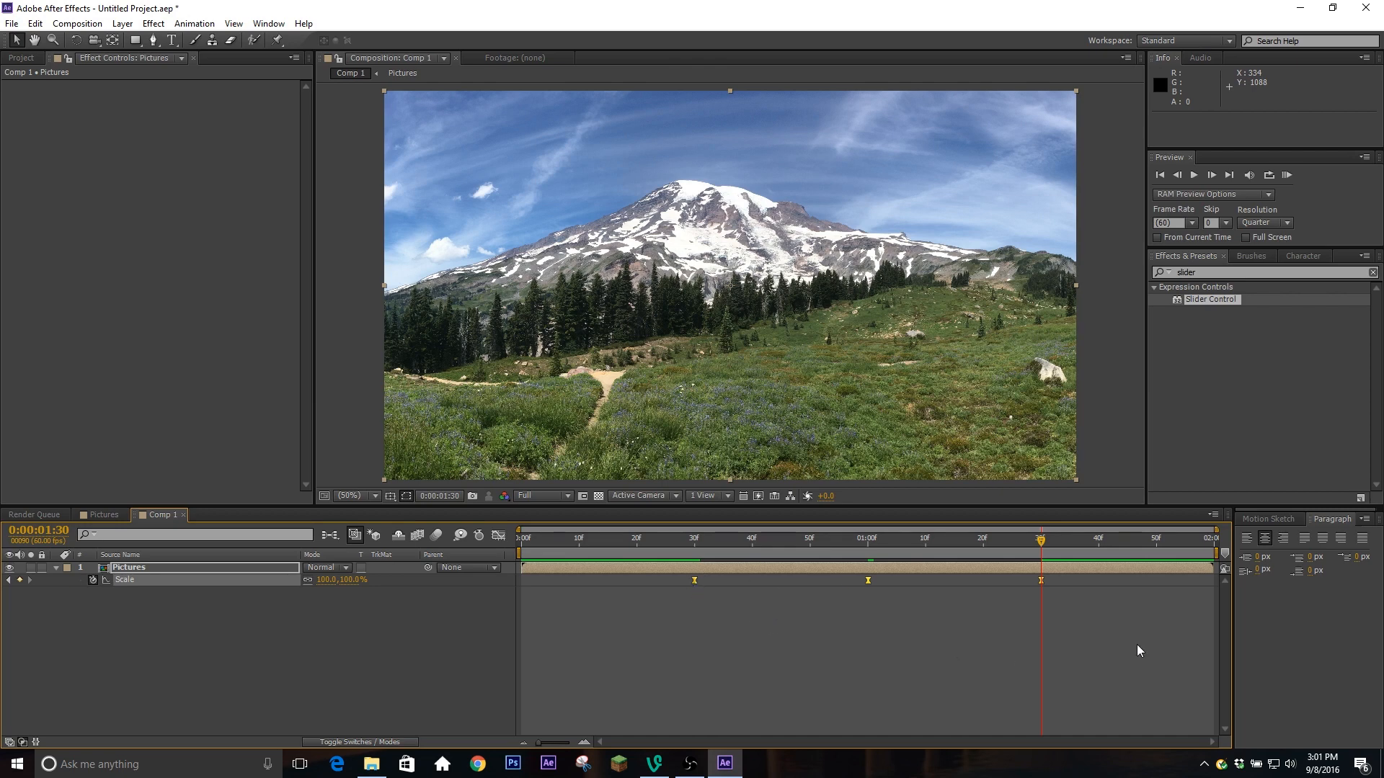
mouse_move(967, 568)
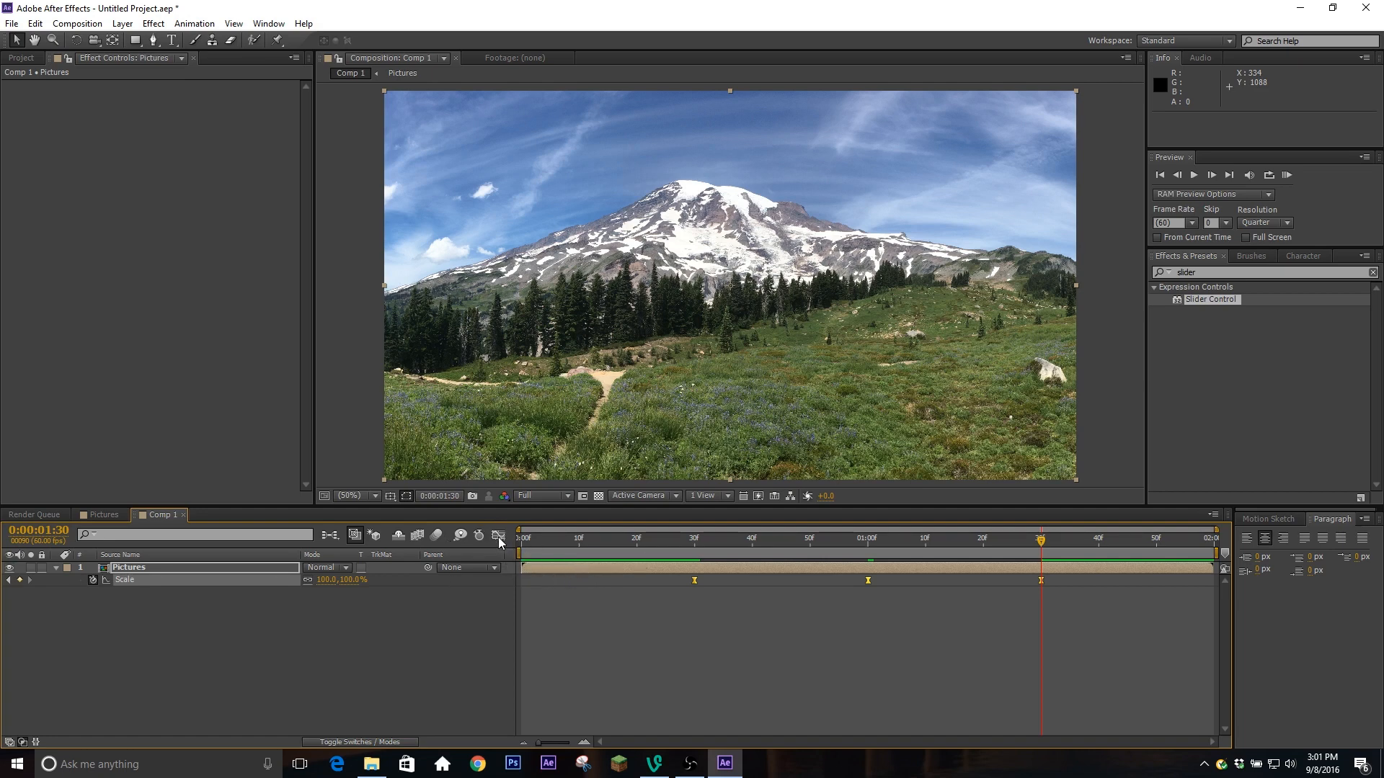
Ease the zoom curve in the Graph Editor, then RAM-preview the transition
click(498, 535)
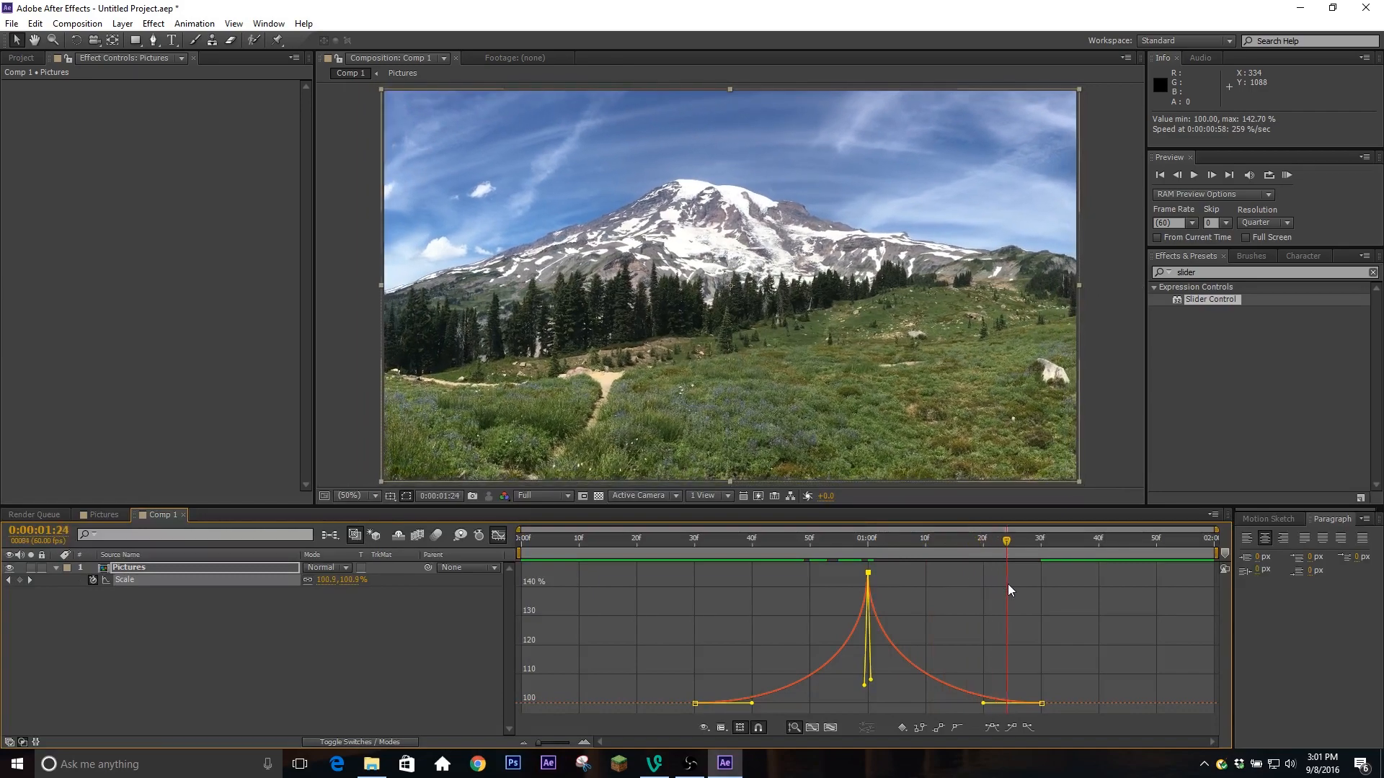
click(699, 539)
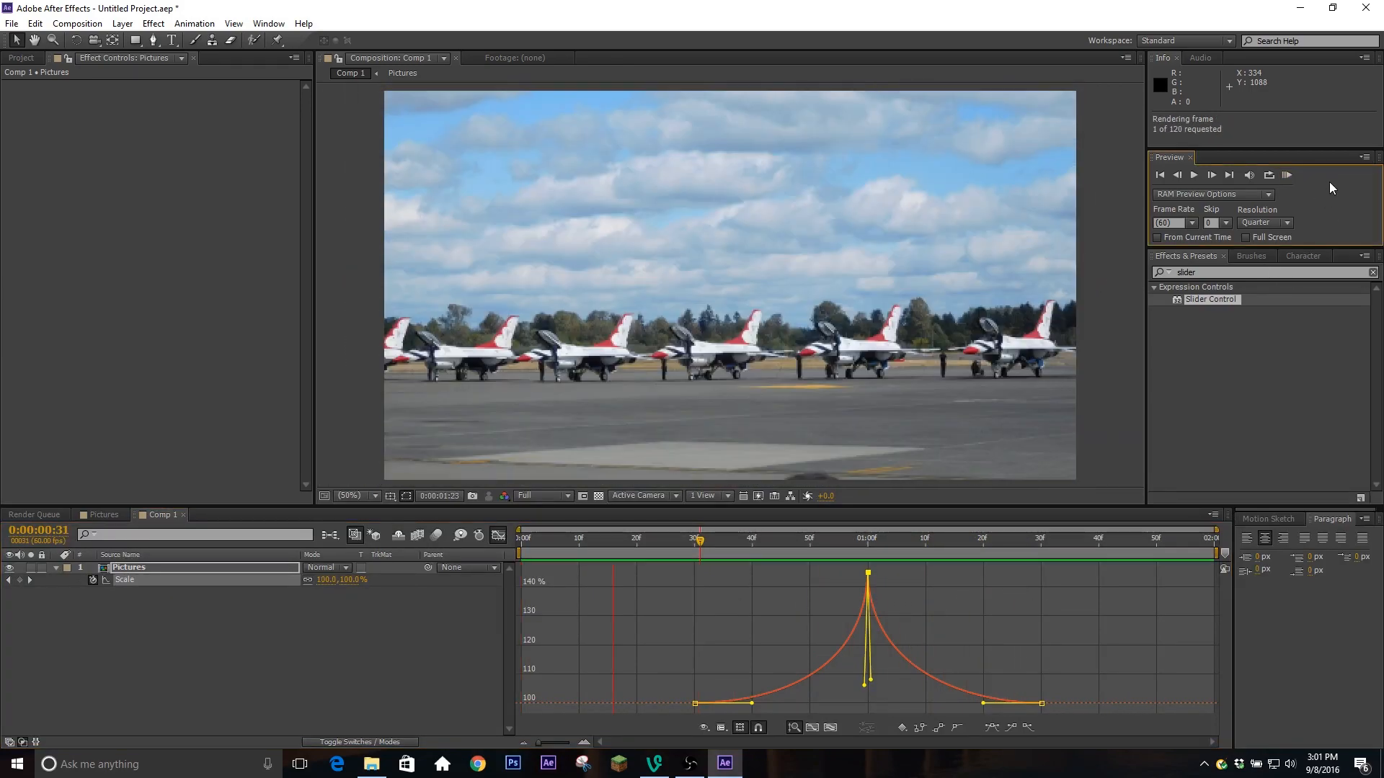
click(1210, 174)
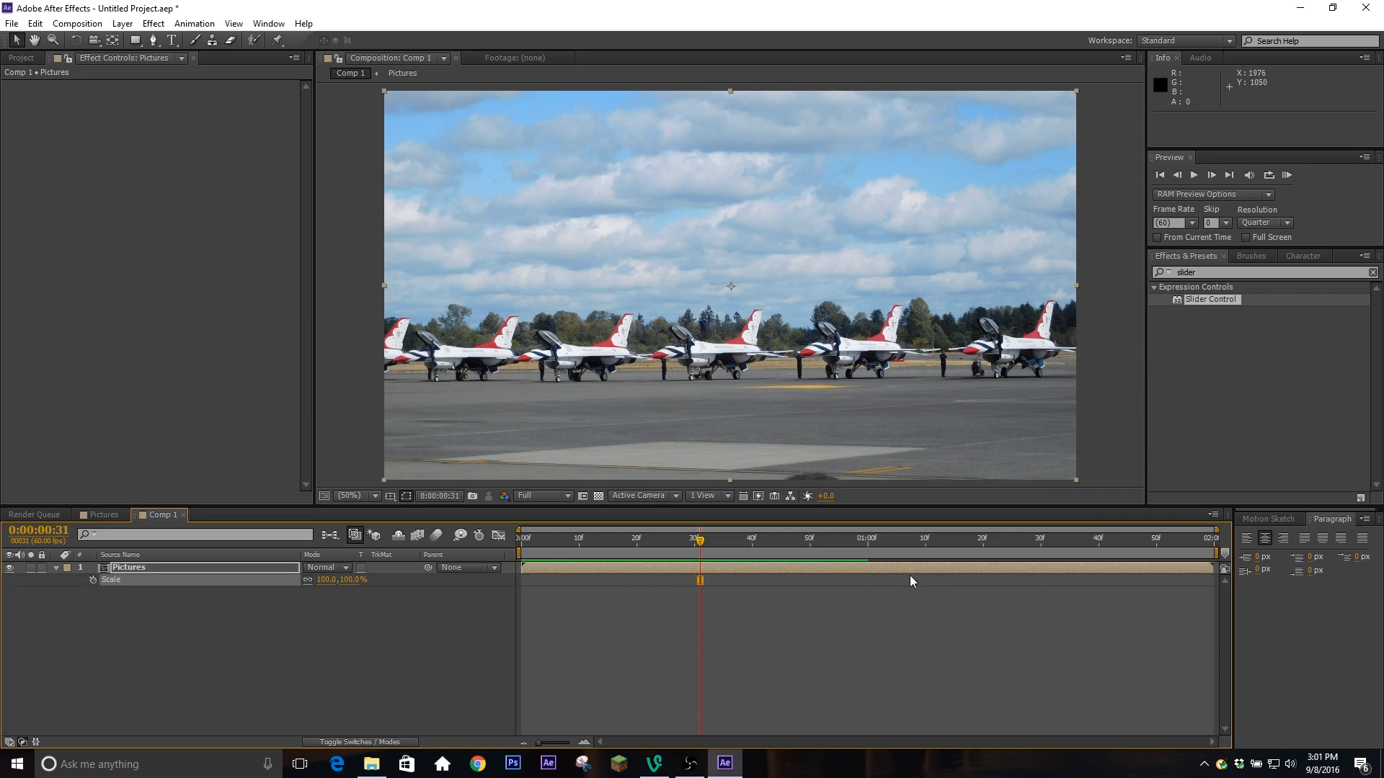
Apply Motion Tile via an Effects & Presets 'motion' search, with output width and height 150
click(1186, 272)
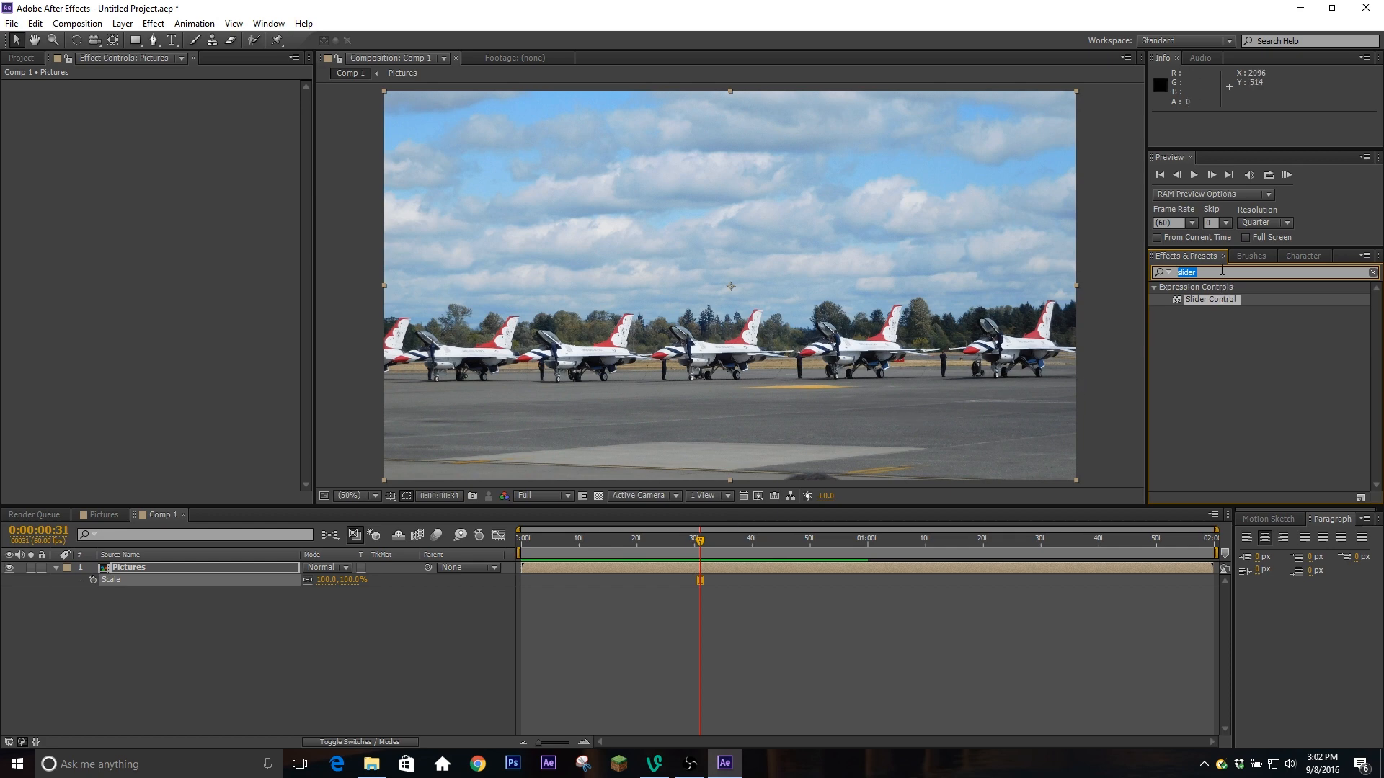
text(motion)
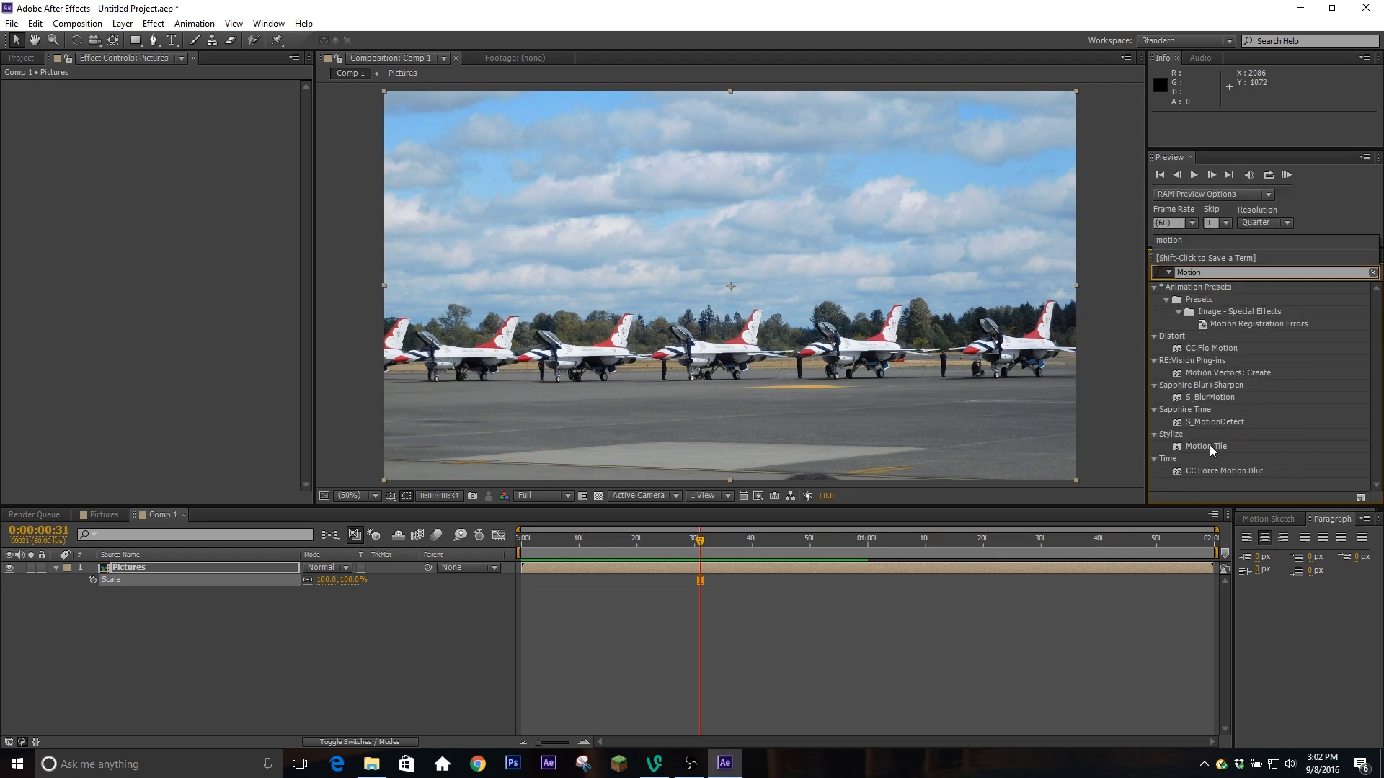
double_click(1206, 445)
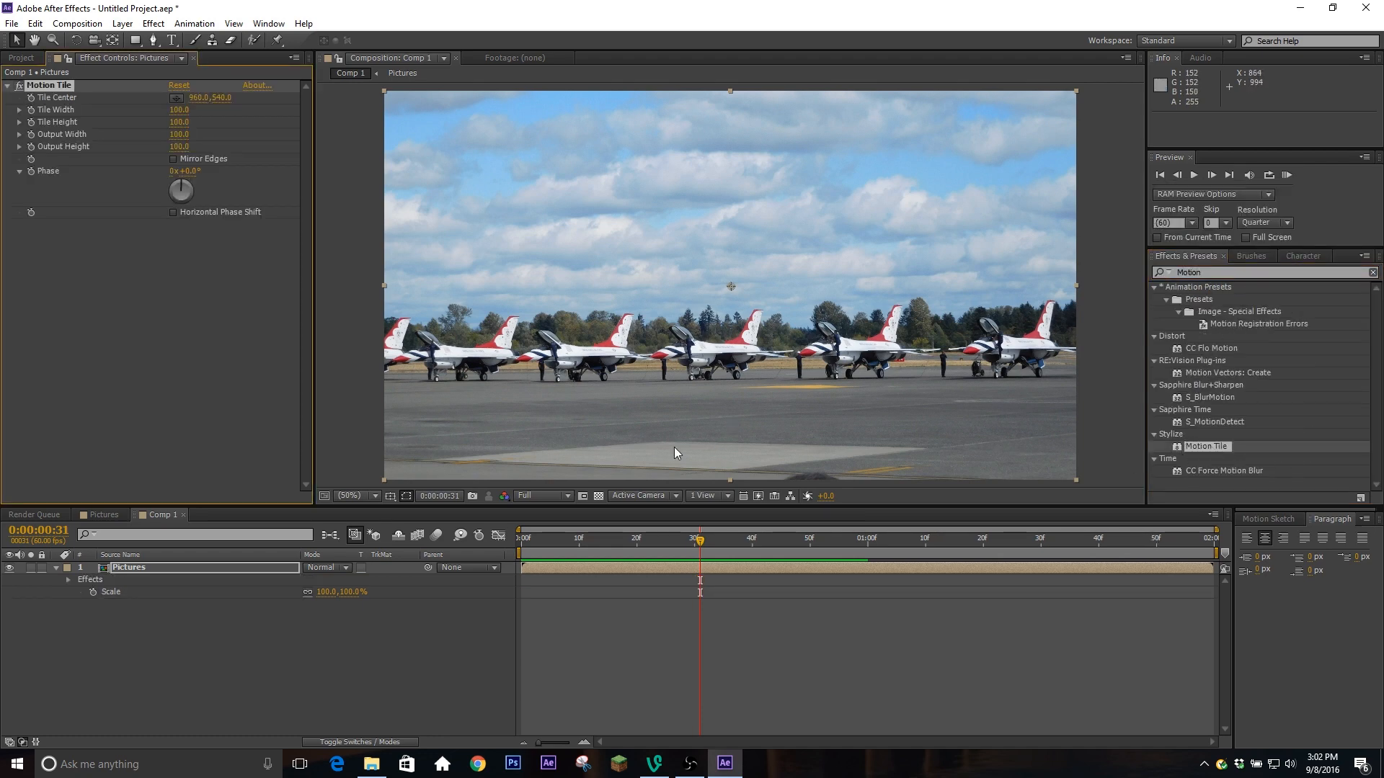
click(180, 146)
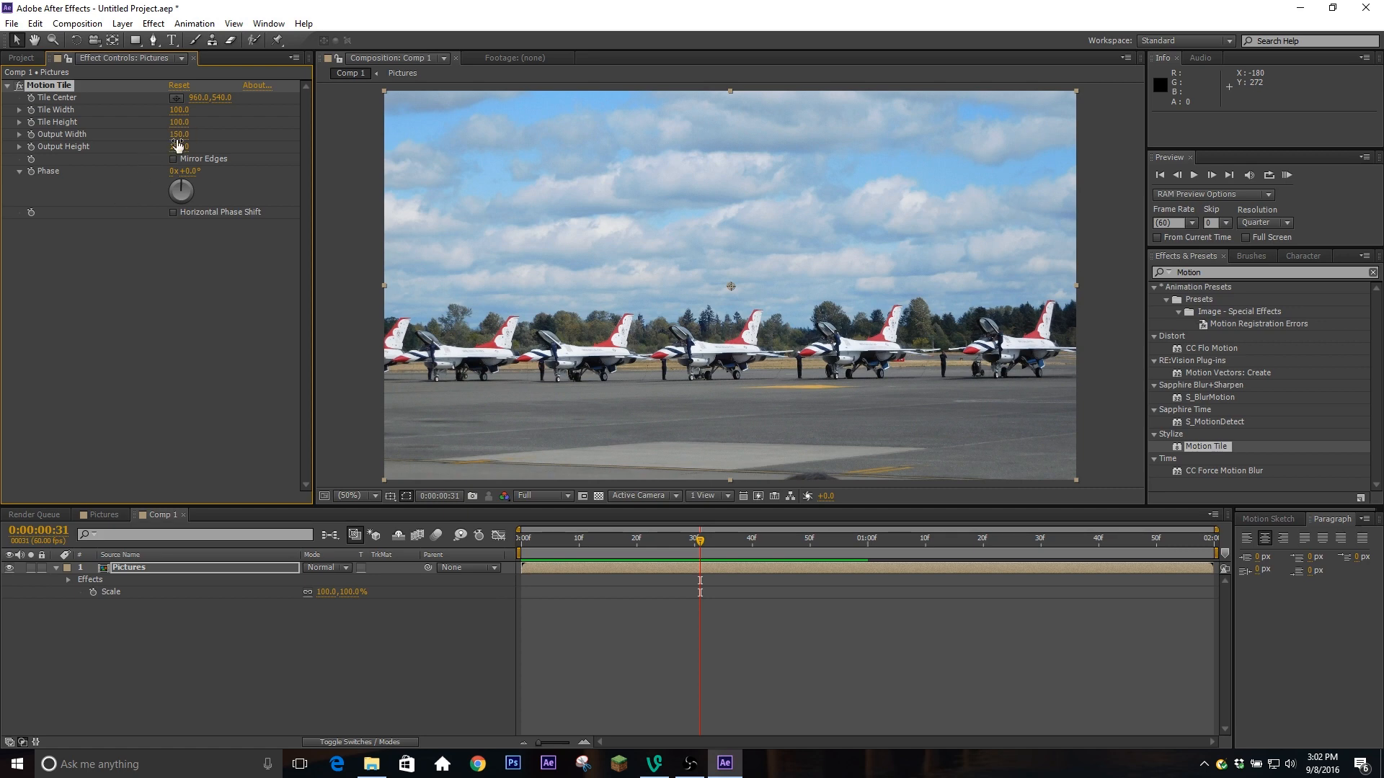
click(174, 158)
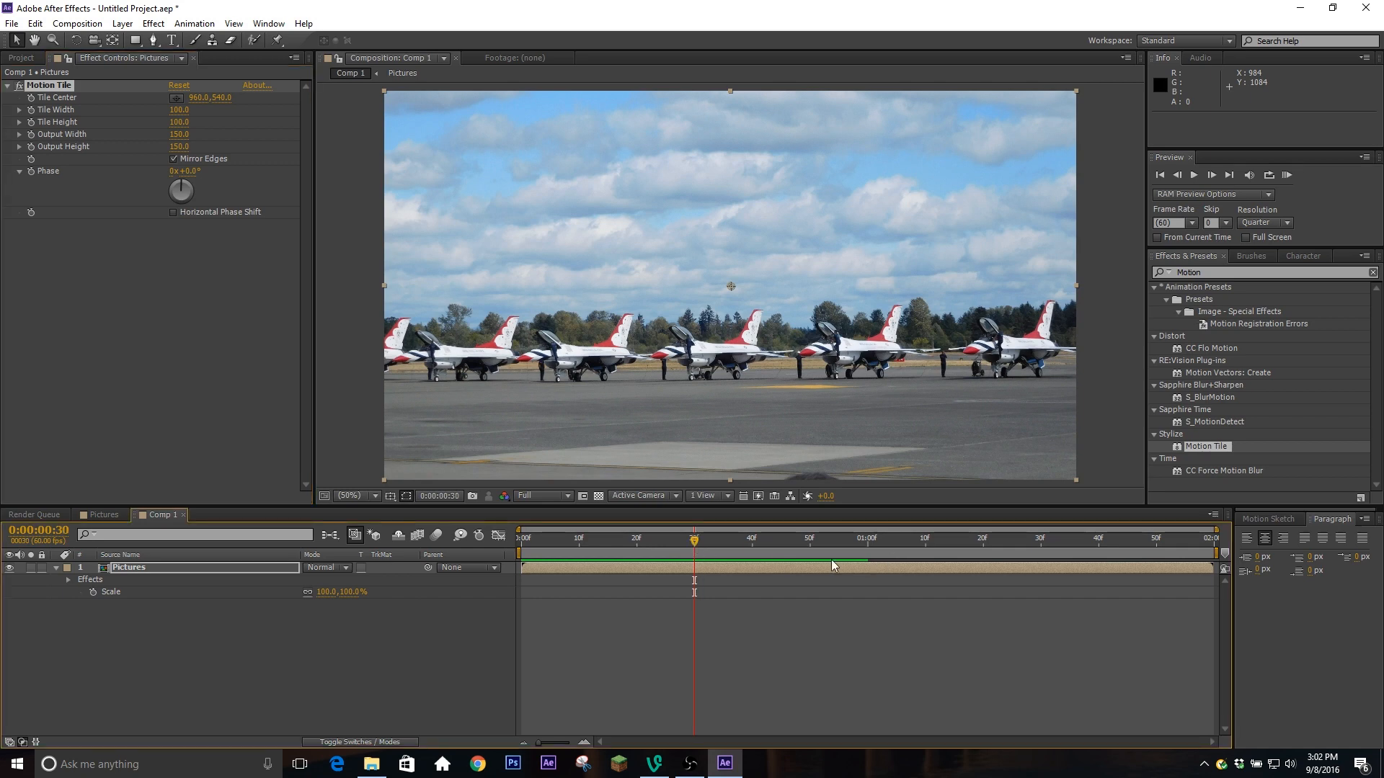
Set Scale keyframes: 100% at 0:30, 180% at 0:59, 70% at 1:00, 100% at 1:30
click(869, 557)
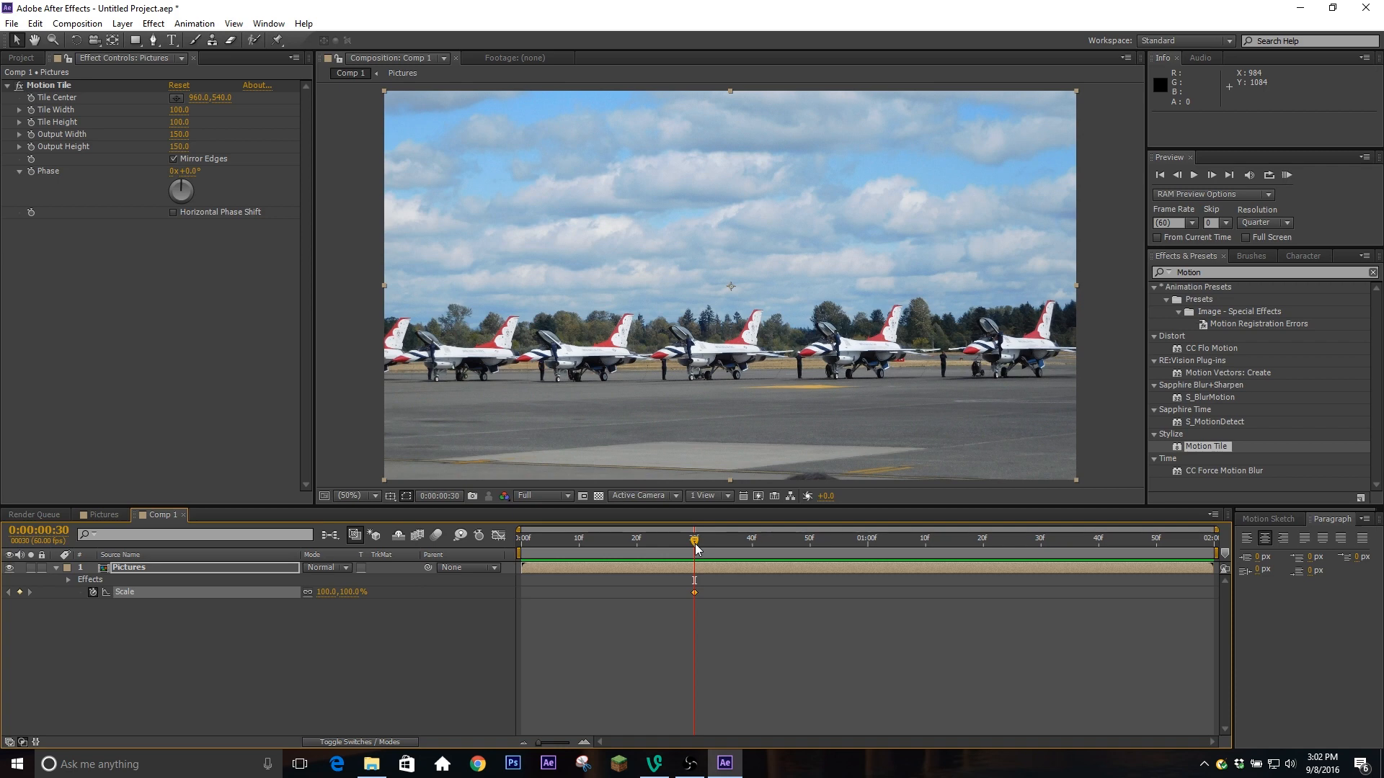
click(868, 538)
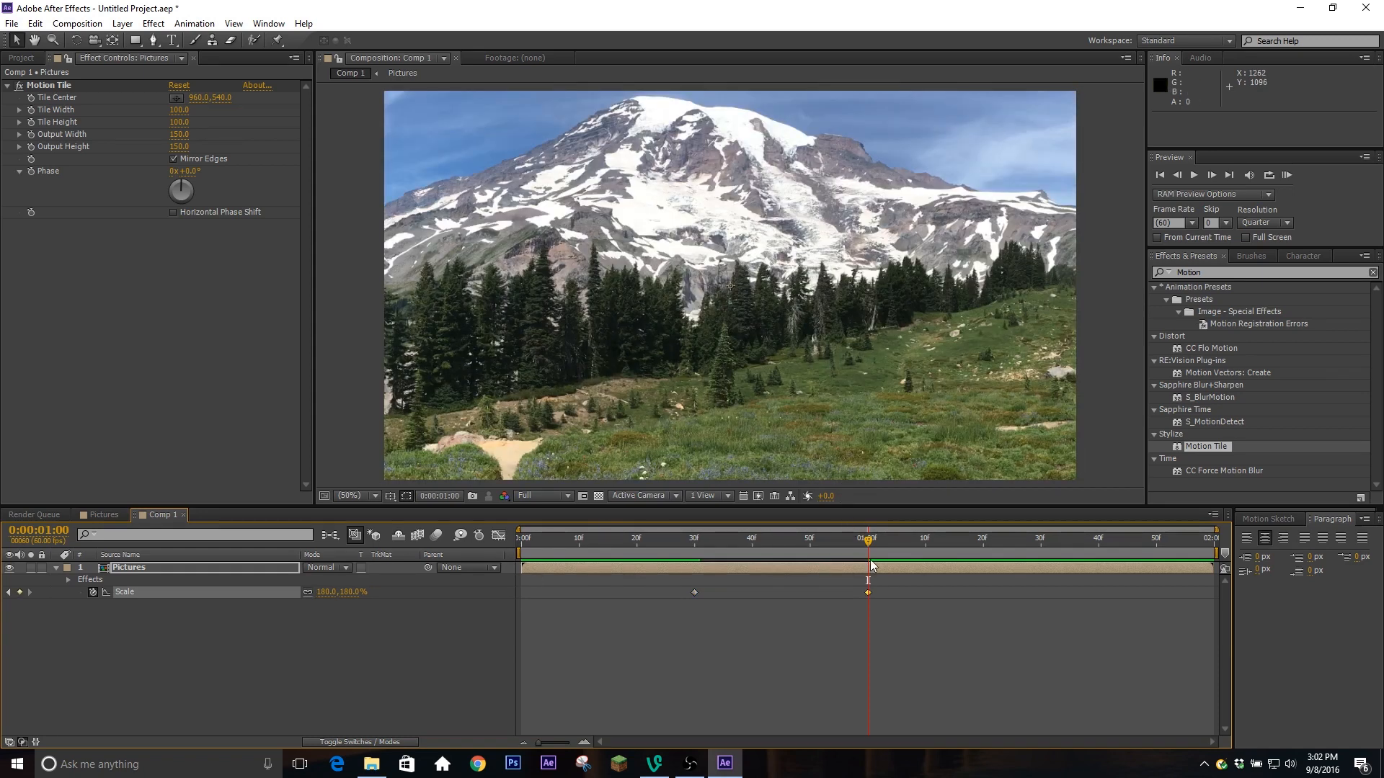
click(866, 592)
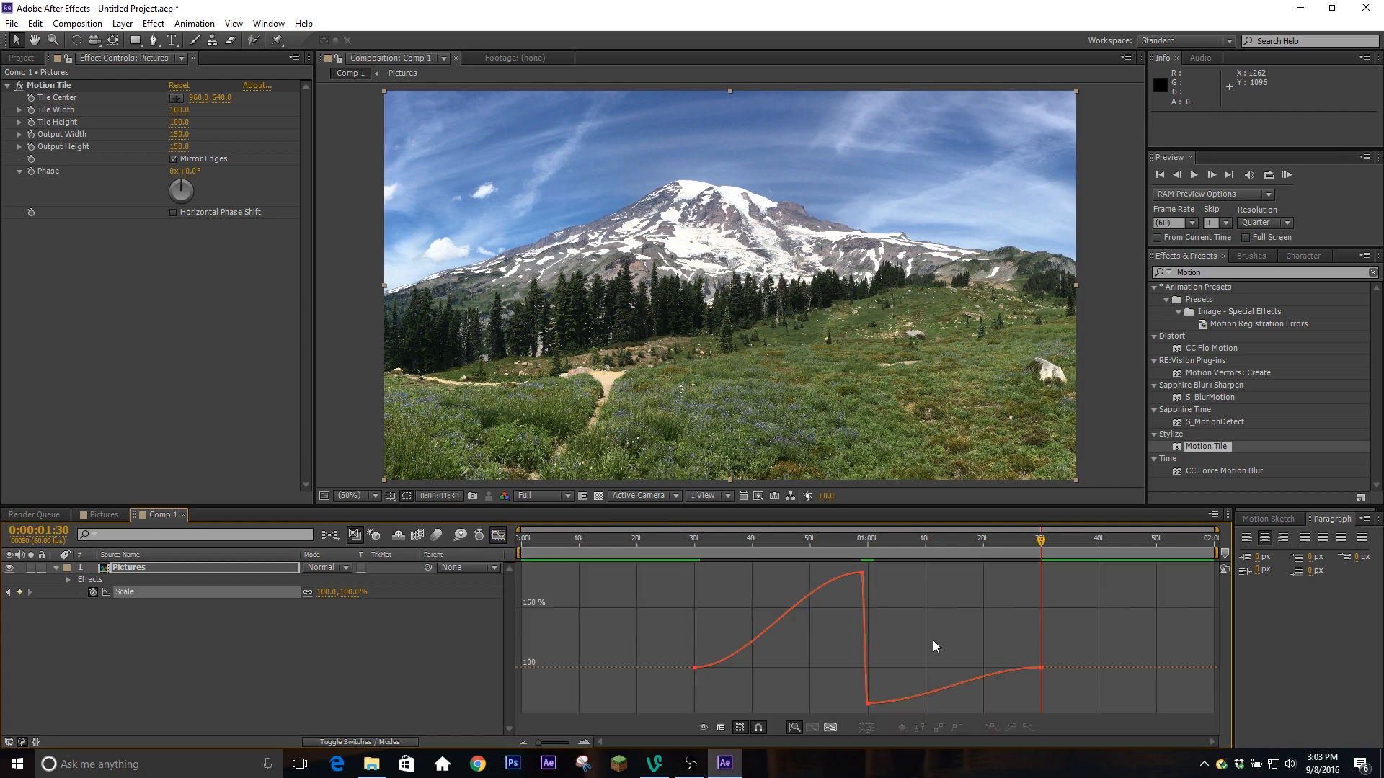
Drag the Bezier influence handles of the 1:00 Scale keyframes in the Graph Editor
click(867, 539)
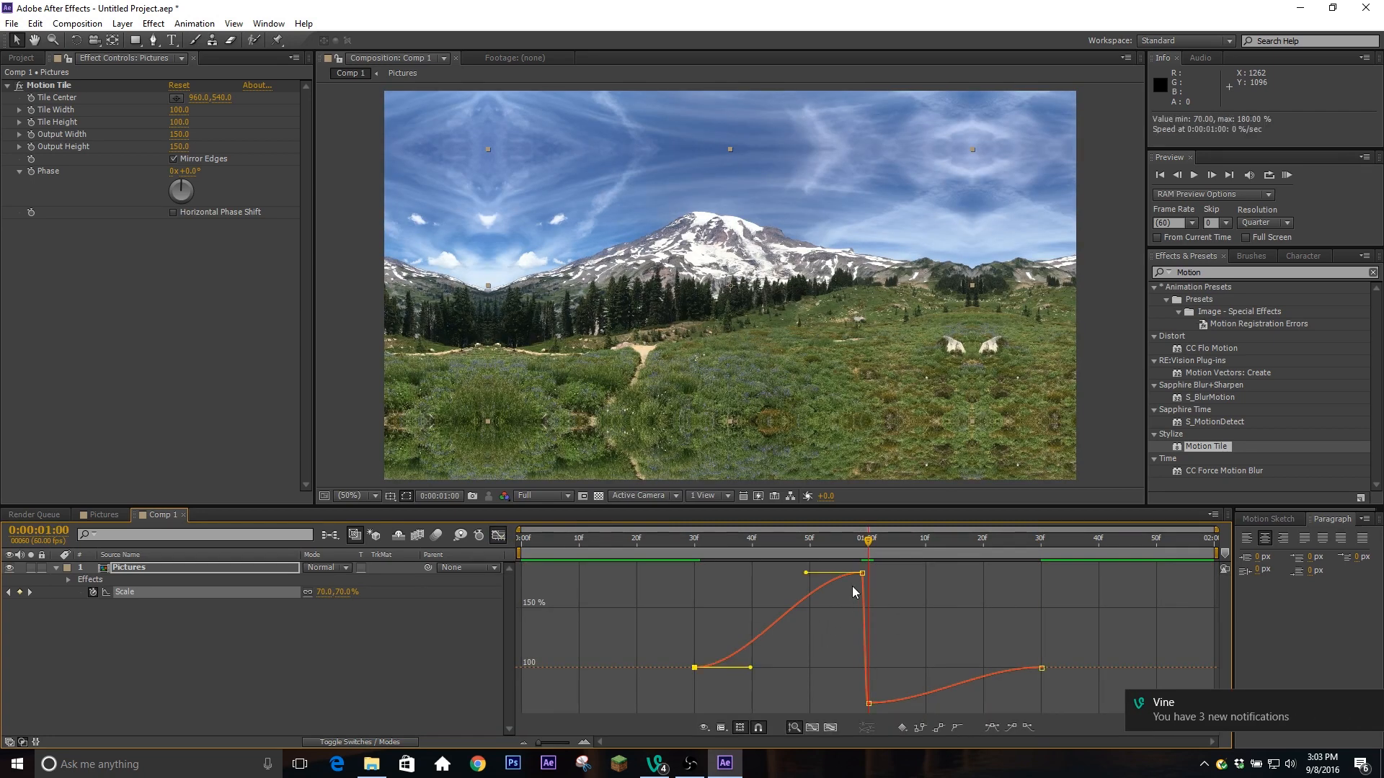
drag(861, 573, 856, 664)
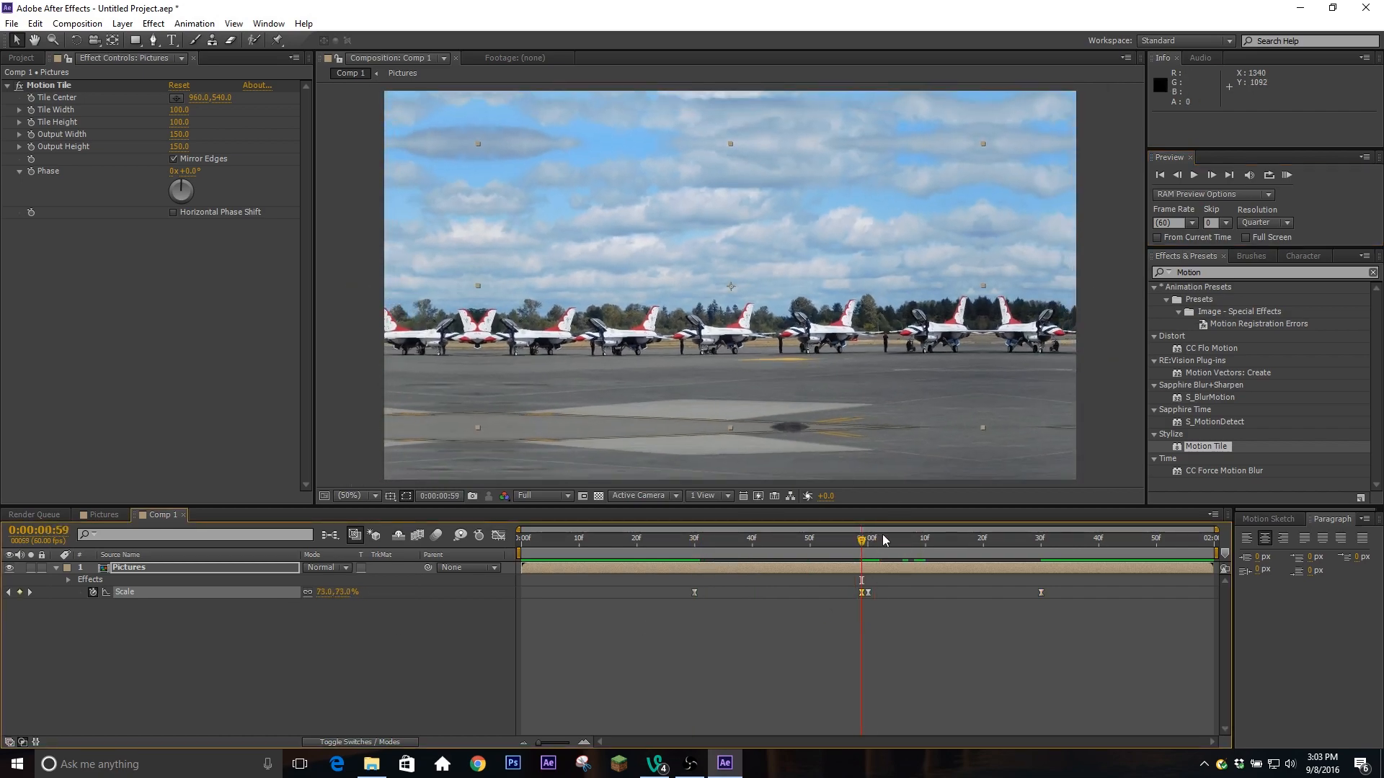
Reshape the Scale handles for a dip near 74% and a spike near 162%
click(866, 539)
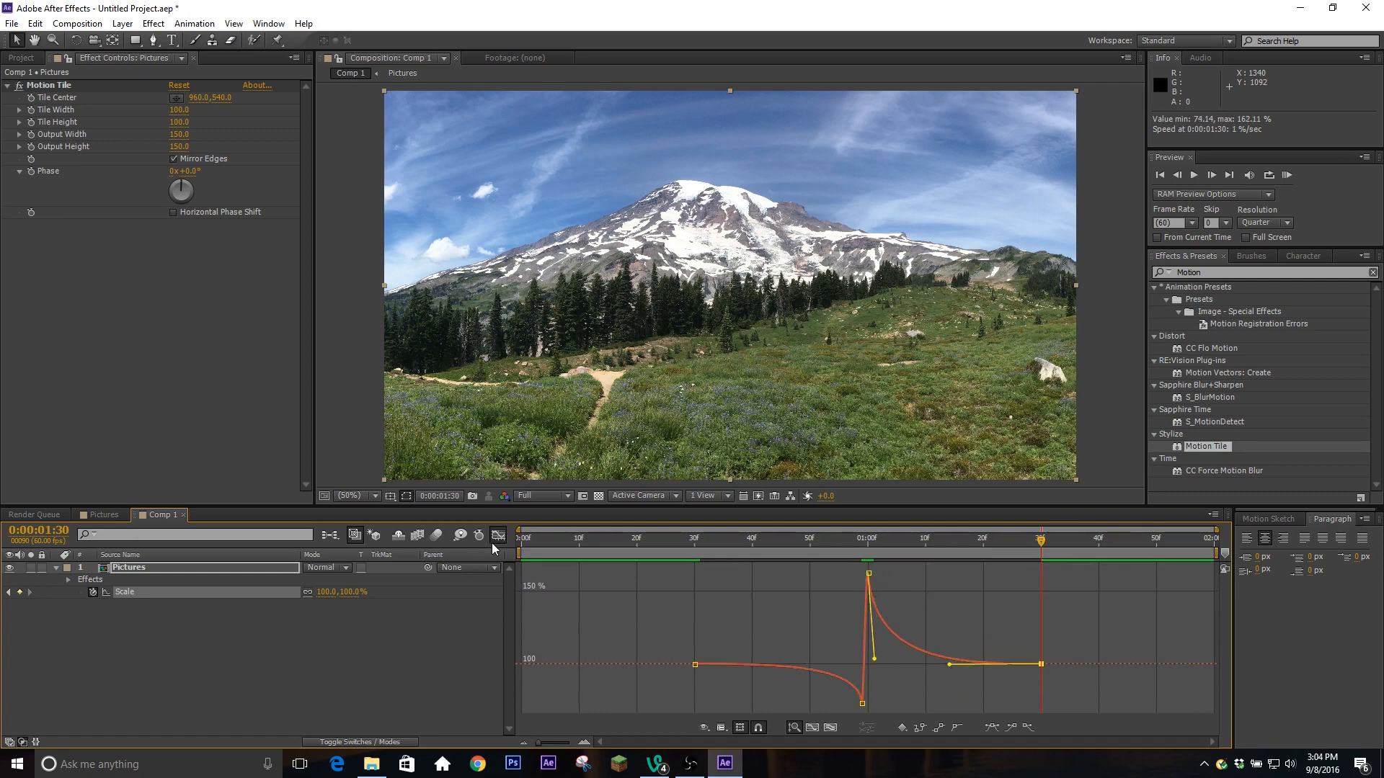
click(1285, 174)
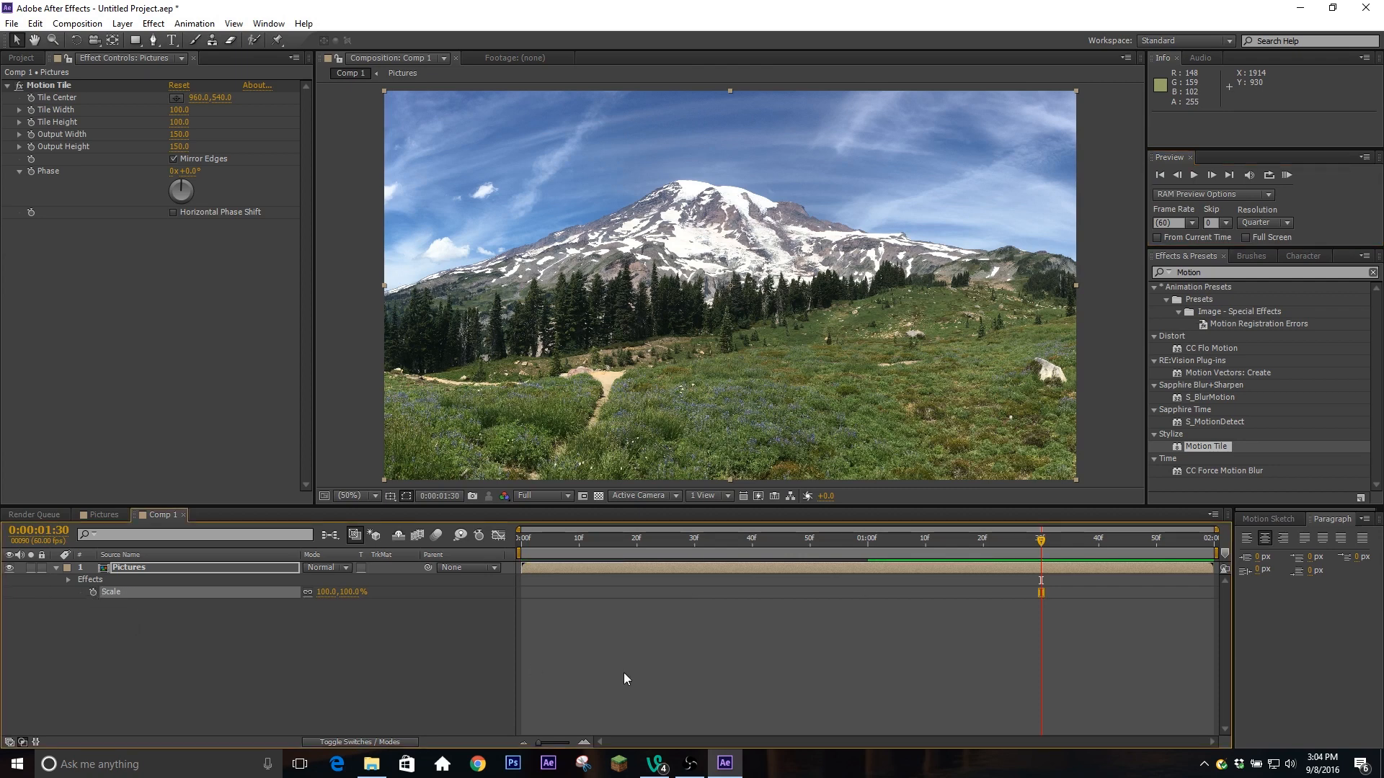
mouse_move(591, 636)
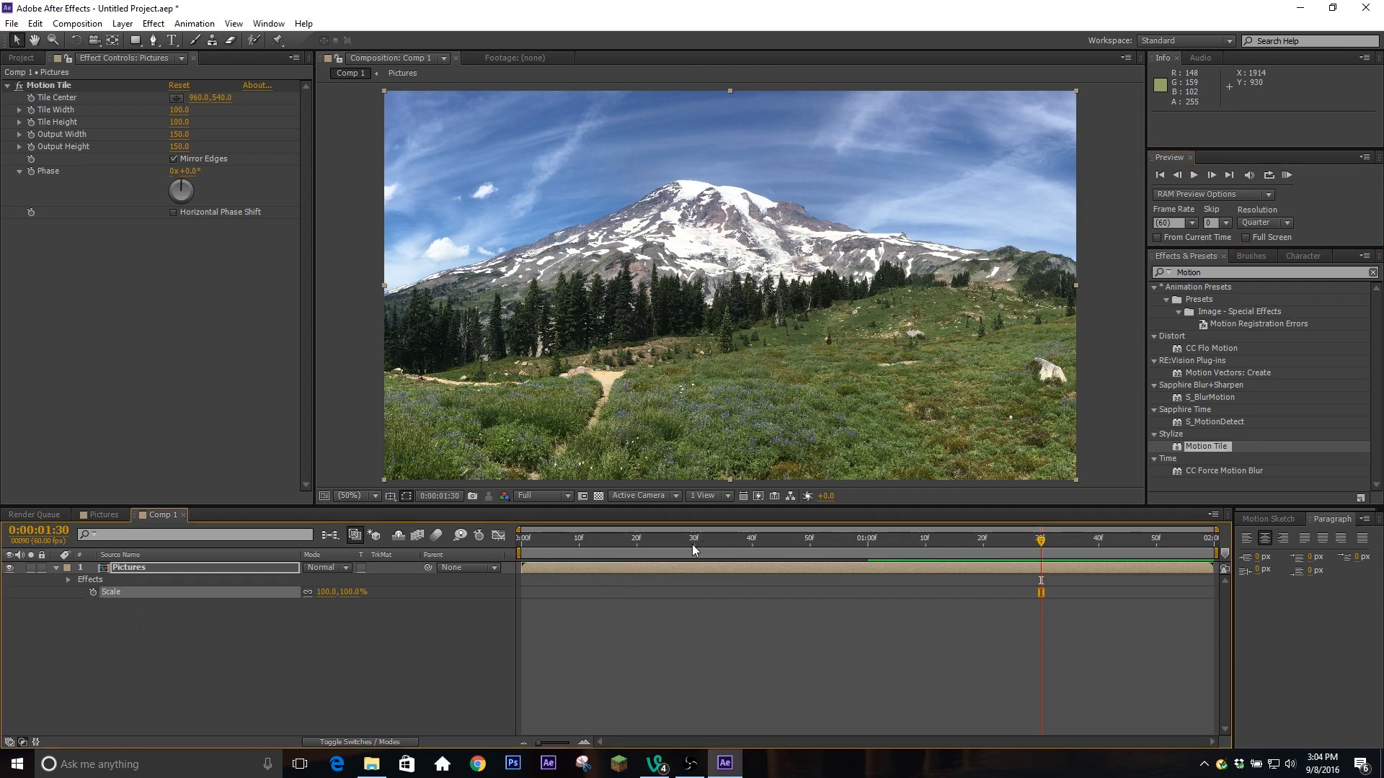
Keyframe Rotation from 0° at 0:30 to -90° near 1:00, and widen the tile output
click(693, 538)
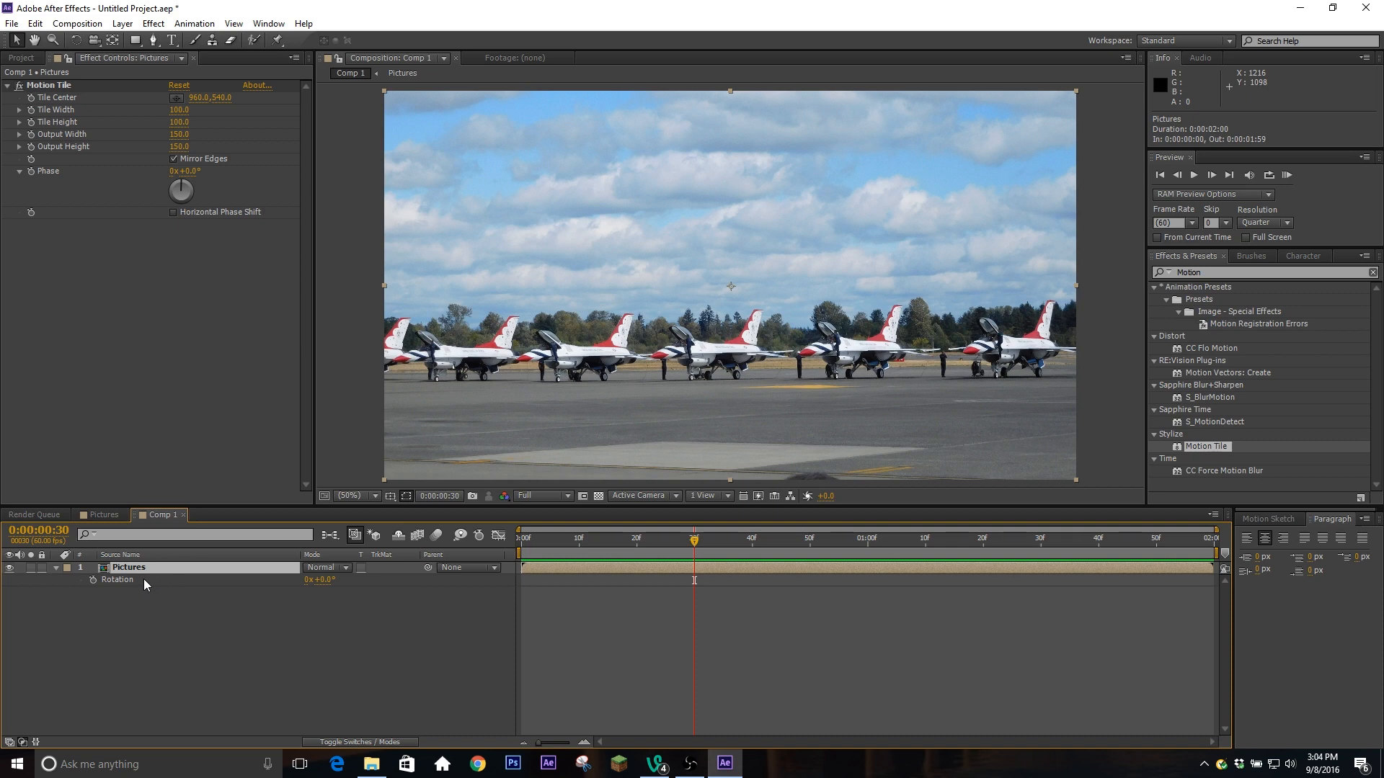
mouse_move(786, 534)
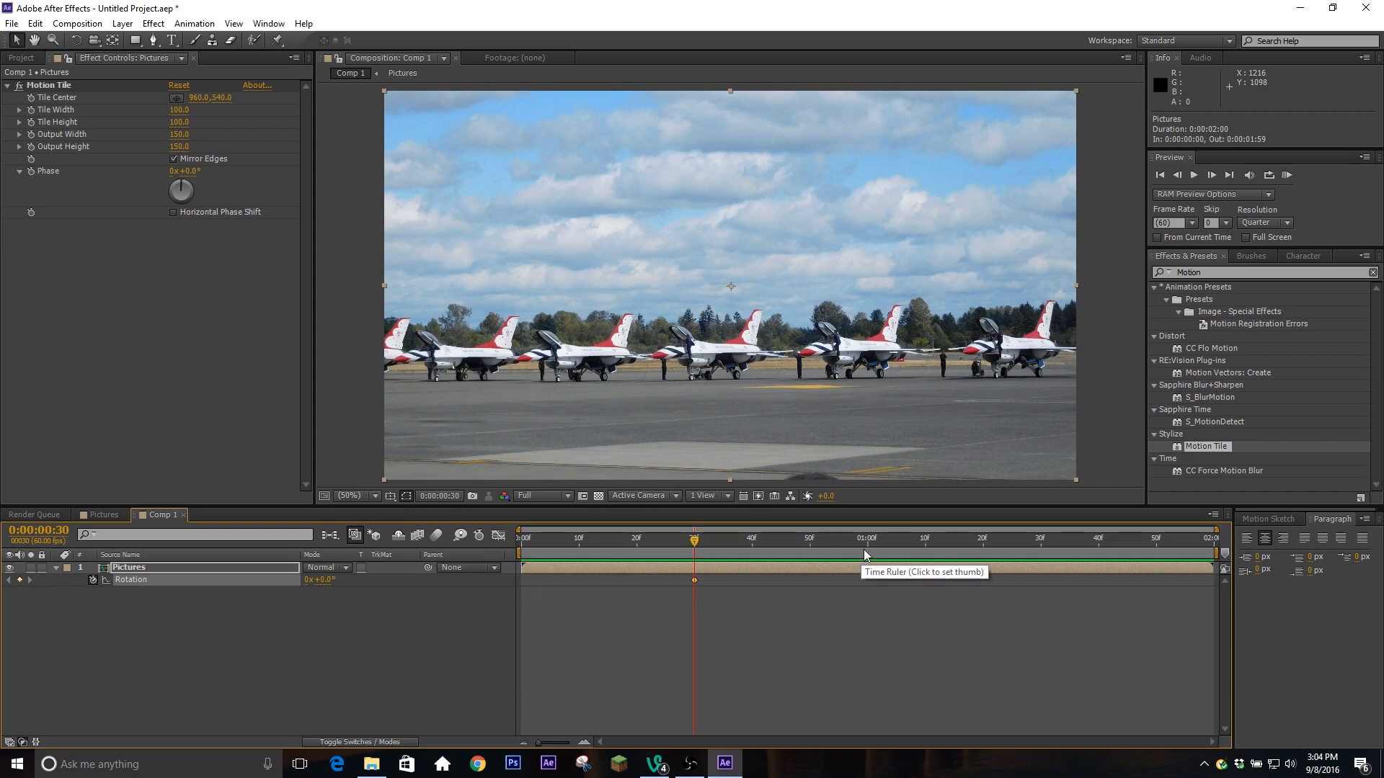
click(865, 538)
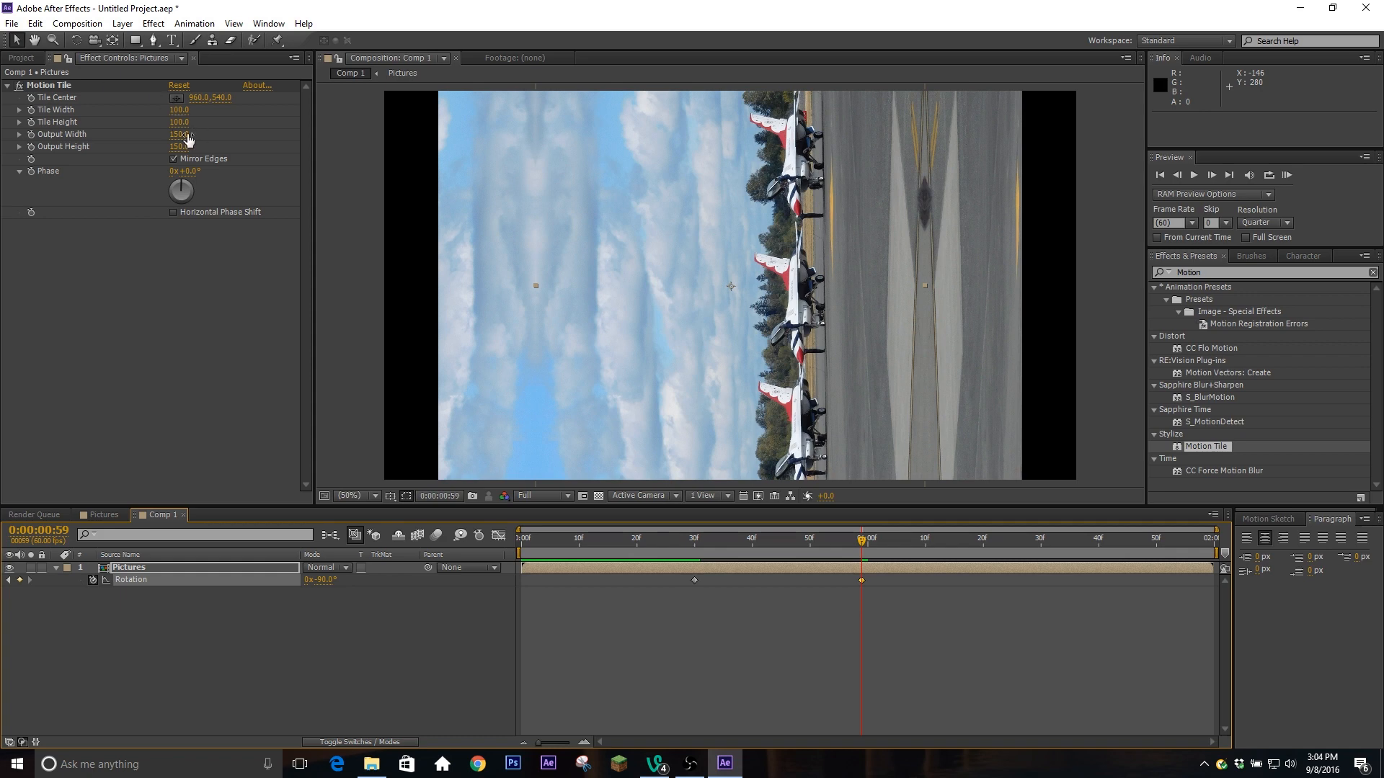
drag(180, 134, 221, 134)
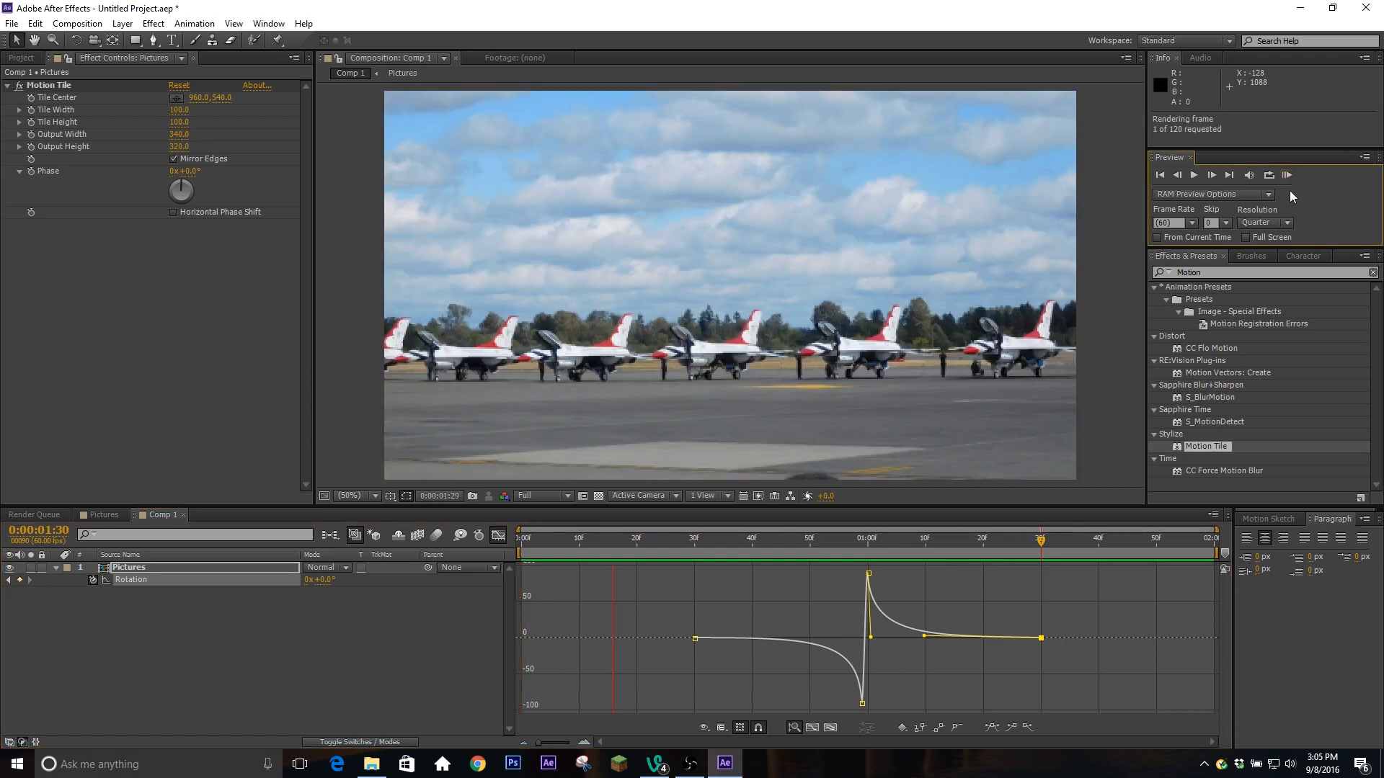
RAM-preview the eased spin transition with the enlarged mirrored tiles
click(1210, 173)
text(offset)
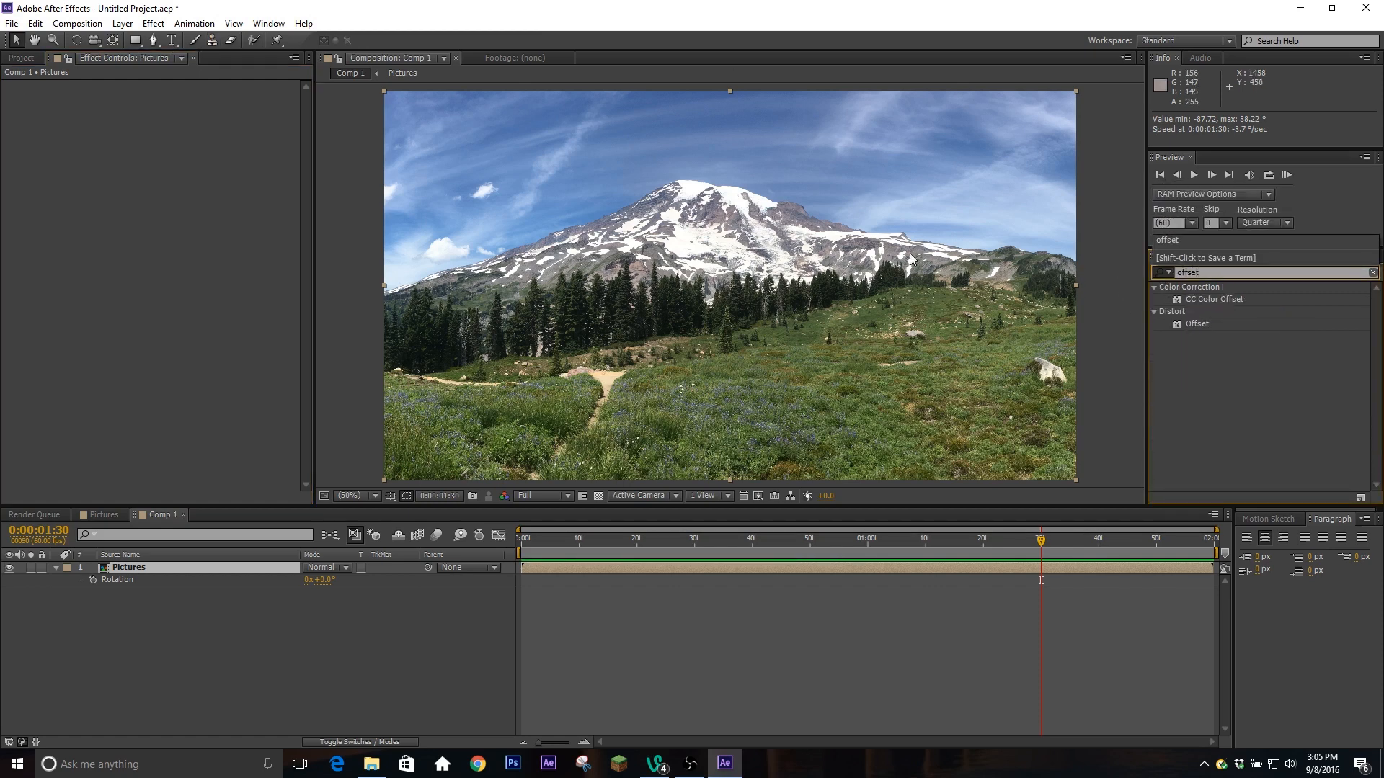
Apply the Distort > Offset effect to the Pictures layer and return to 0:30
double_click(1196, 323)
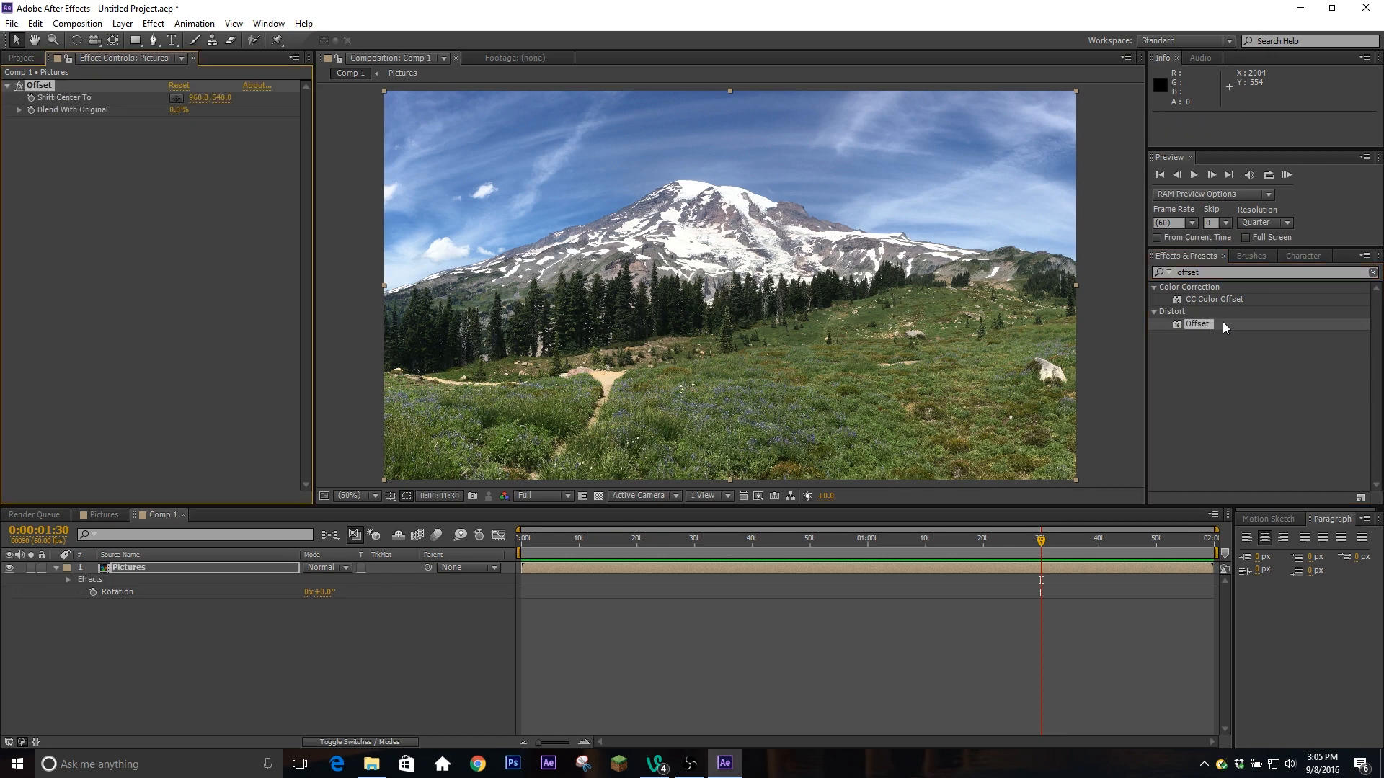
click(695, 539)
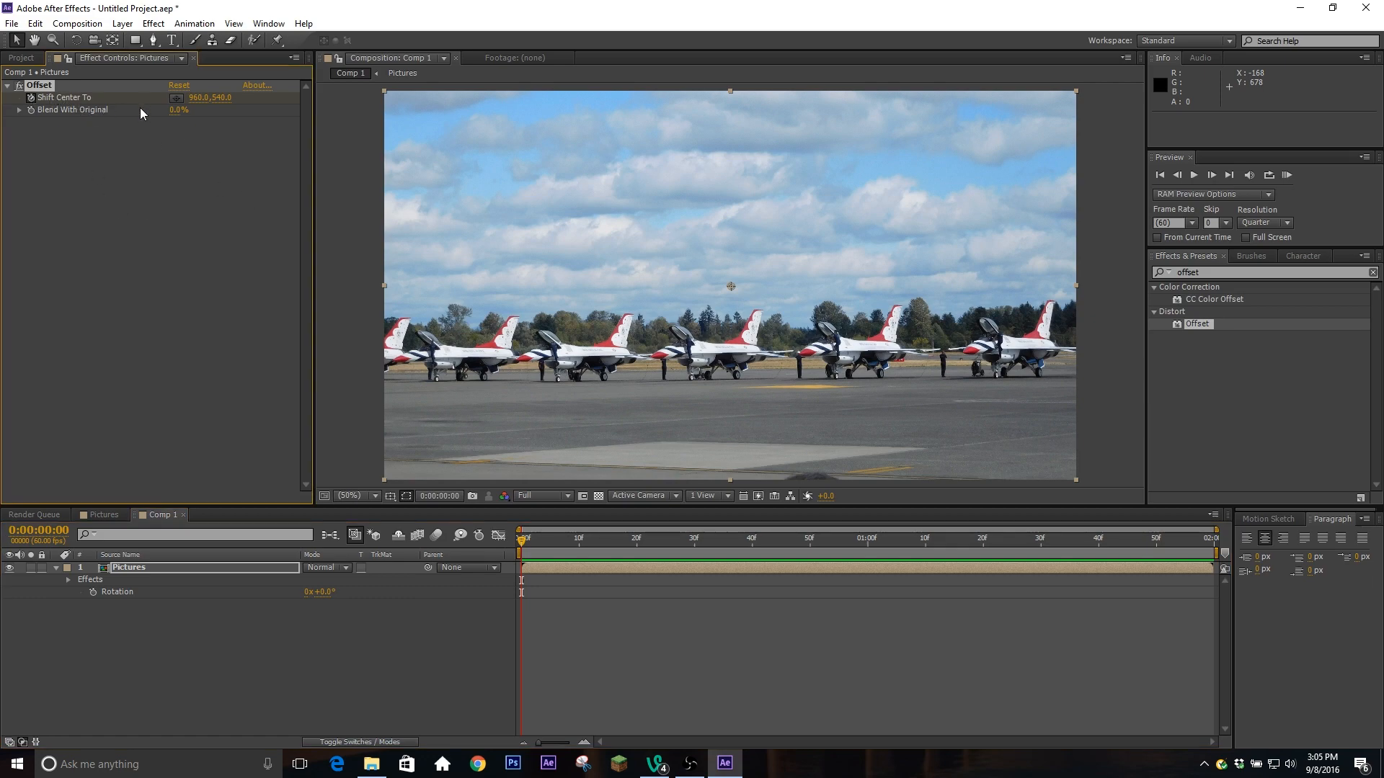
mouse_move(1141, 546)
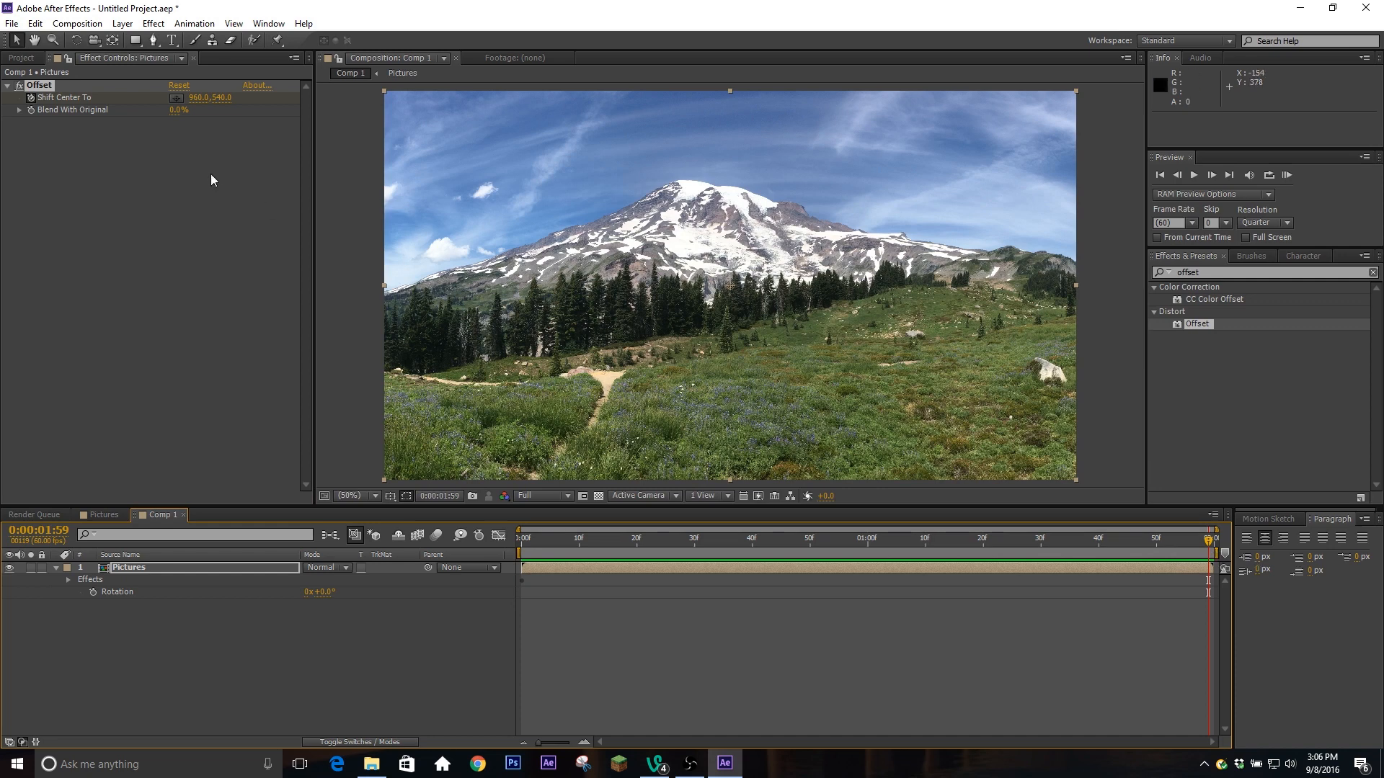
mouse_move(222, 163)
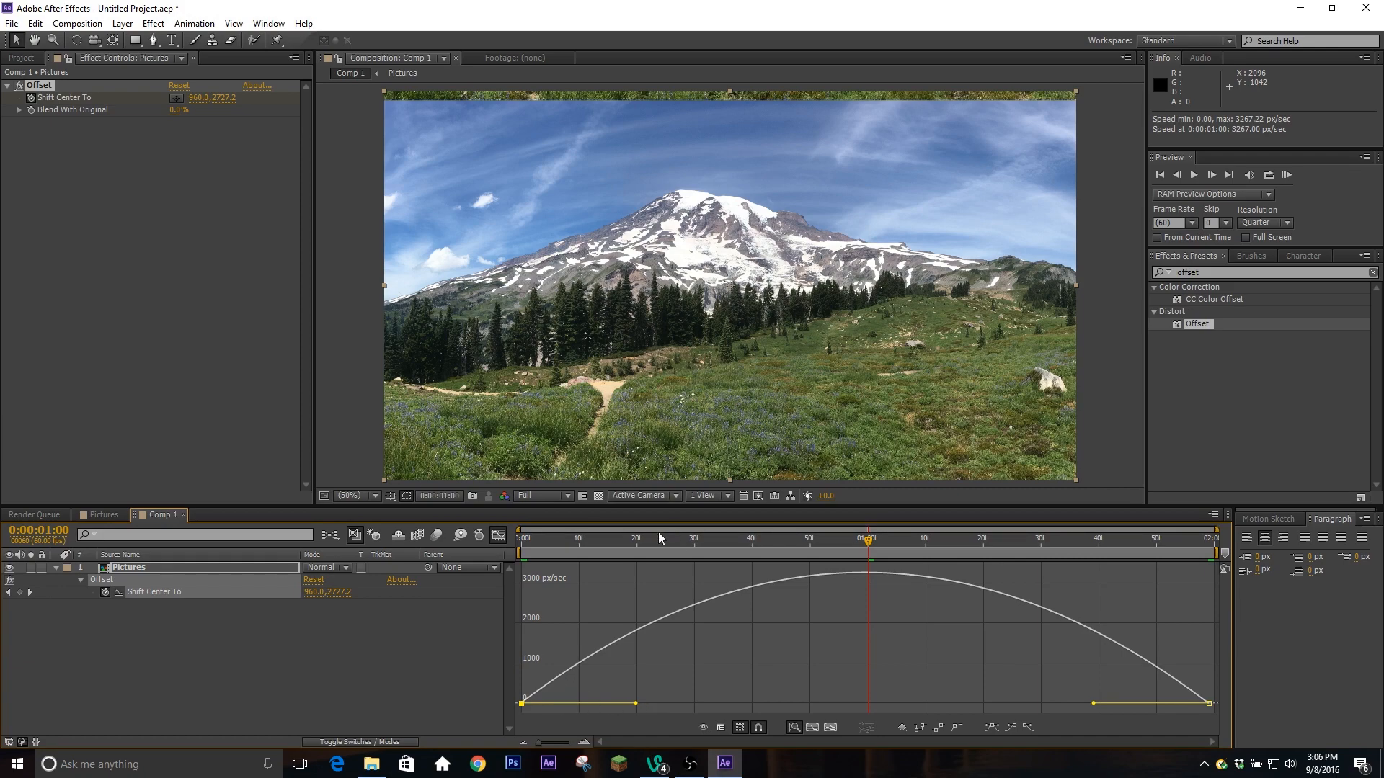
mouse_move(637, 707)
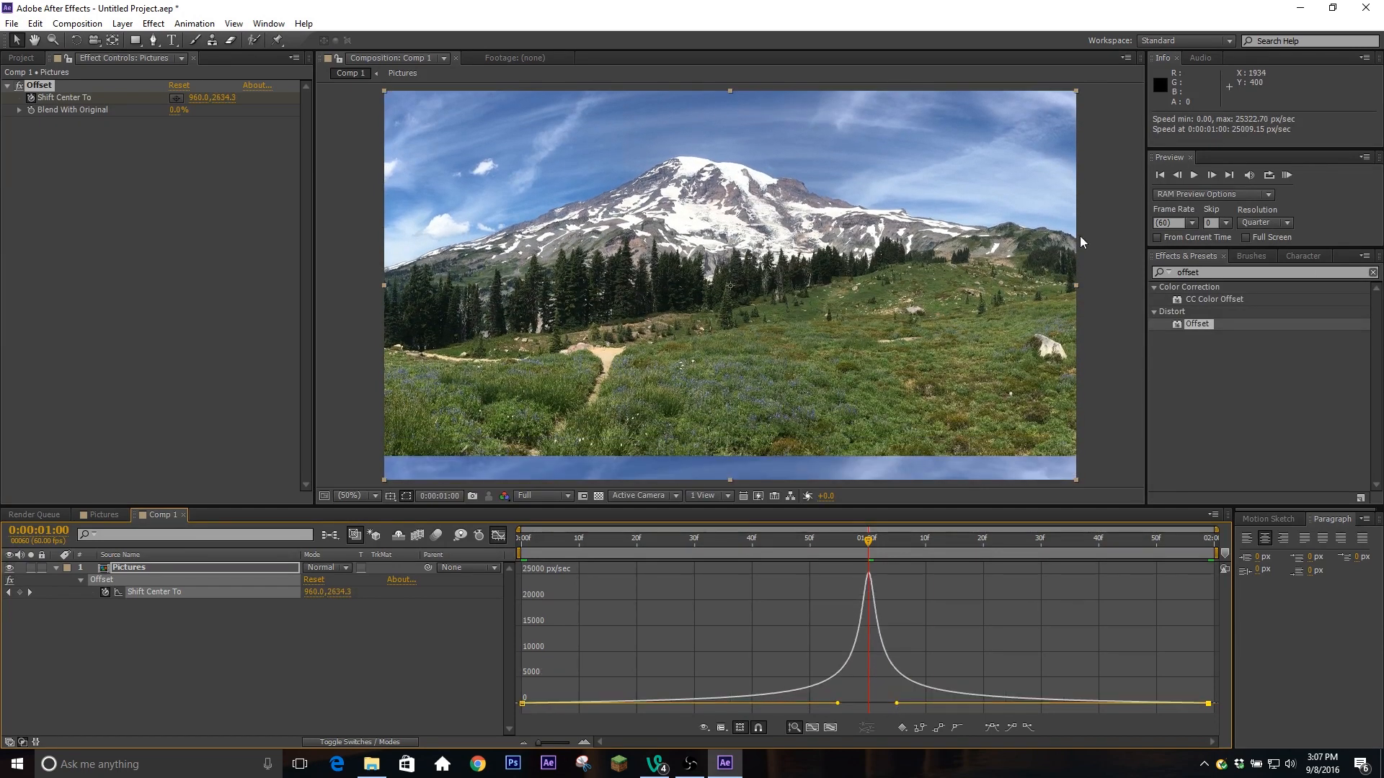
Replace the Offset setup with a default Motion Tile effect on the Pictures layer
click(1286, 174)
text(motion)
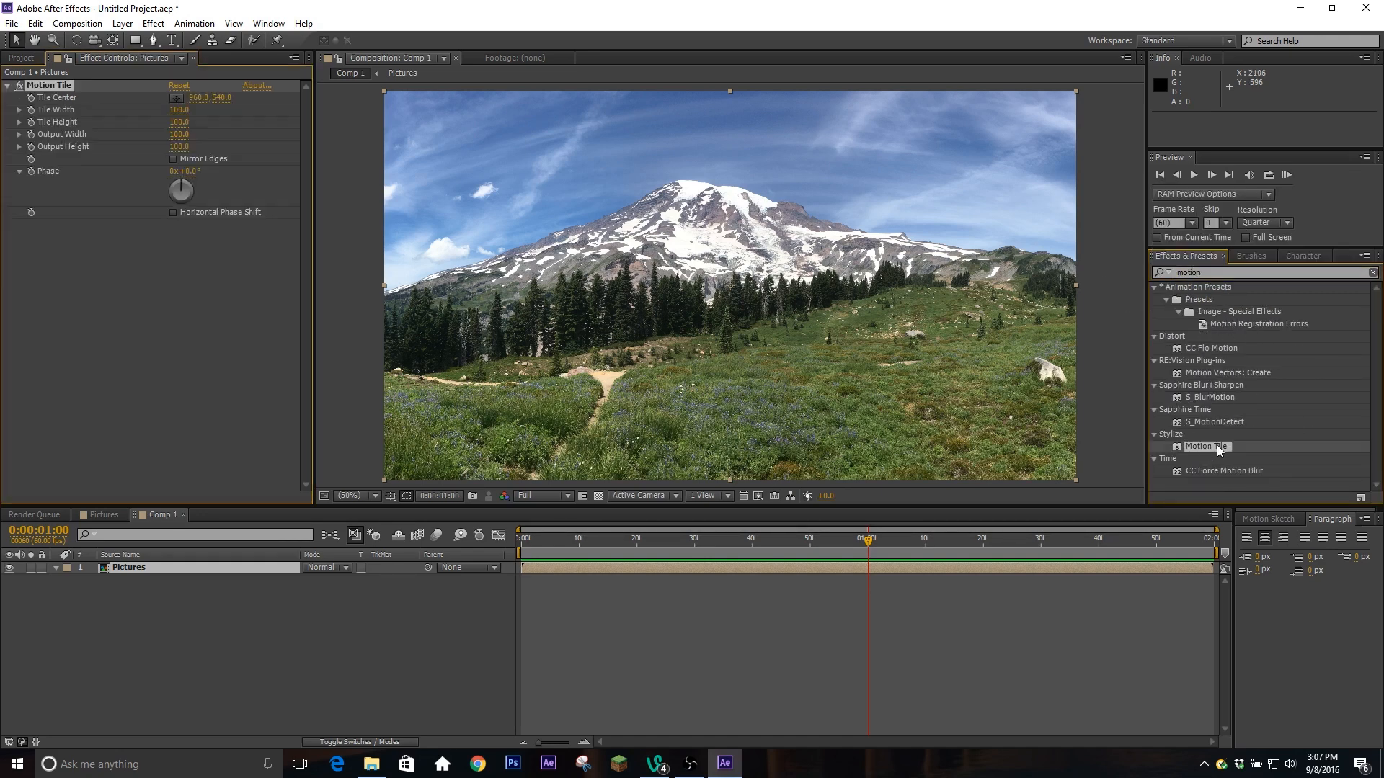
Apply Motion Tile with mirrored edges, add slider controls and name the second 'Amount'
double_click(180, 147)
text(150)
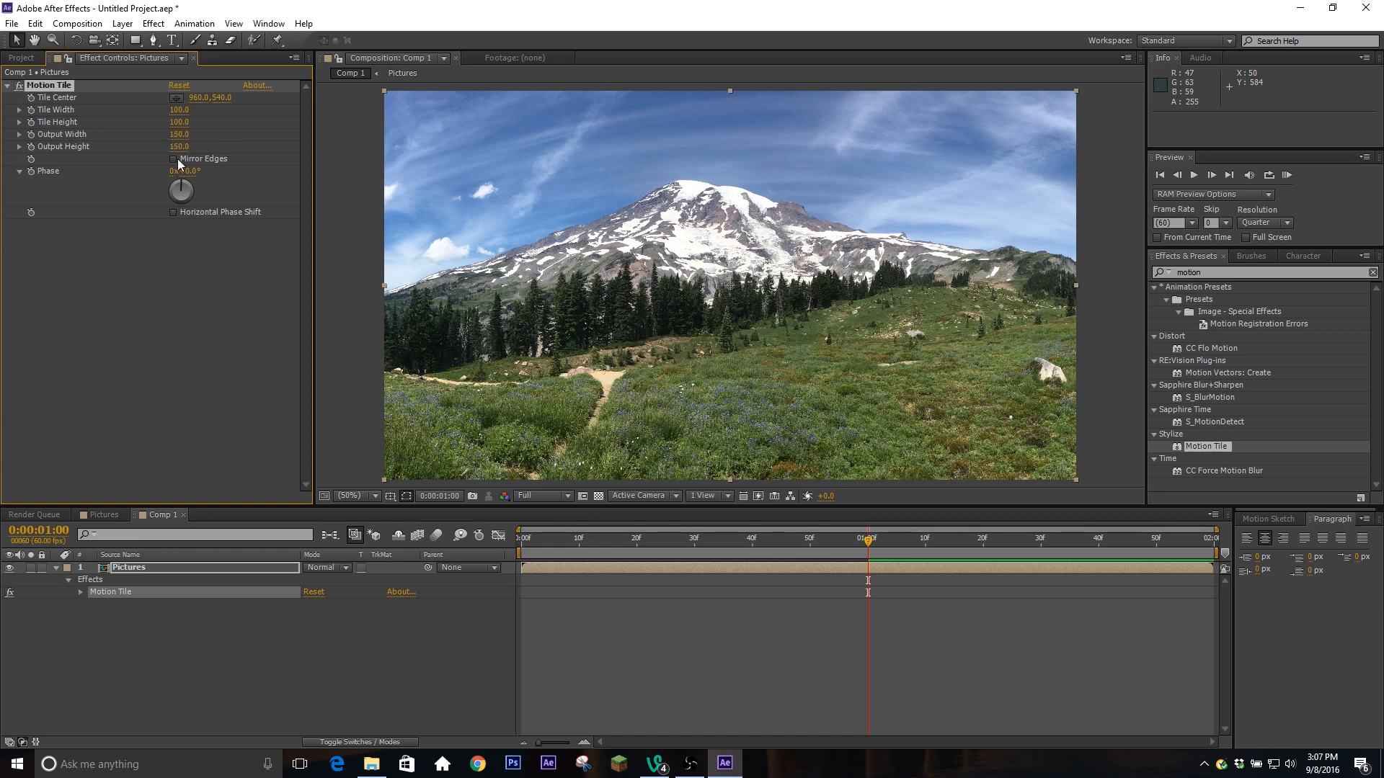
click(174, 158)
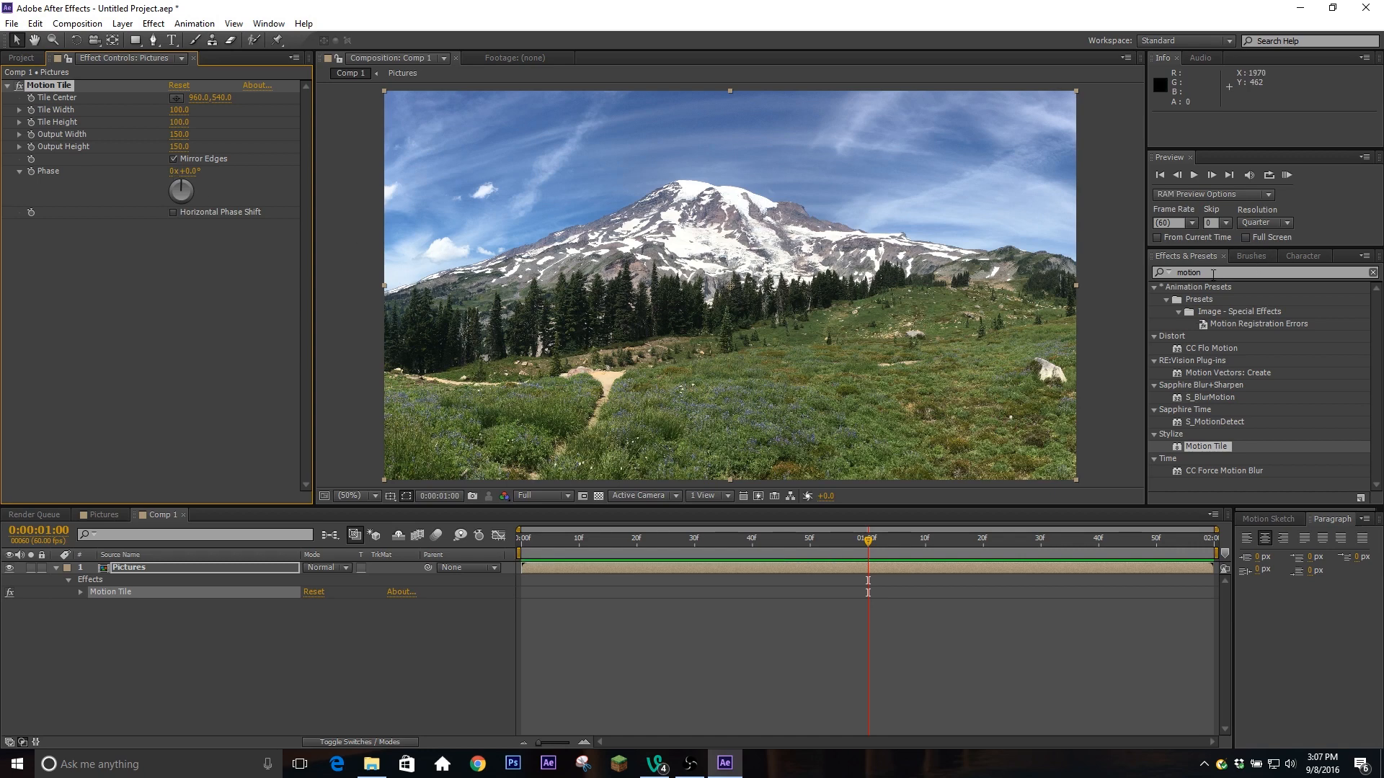
click(8, 85)
text(slider)
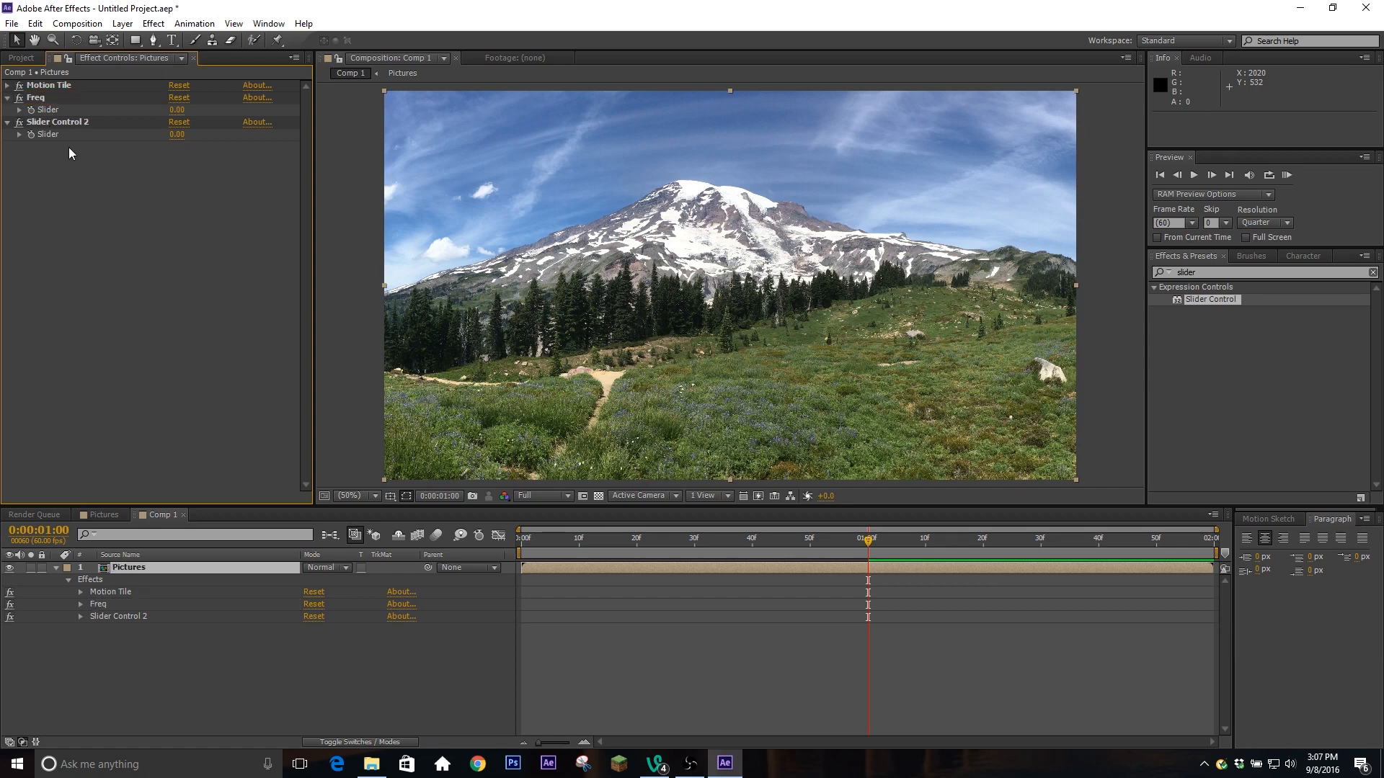
double_click(59, 122)
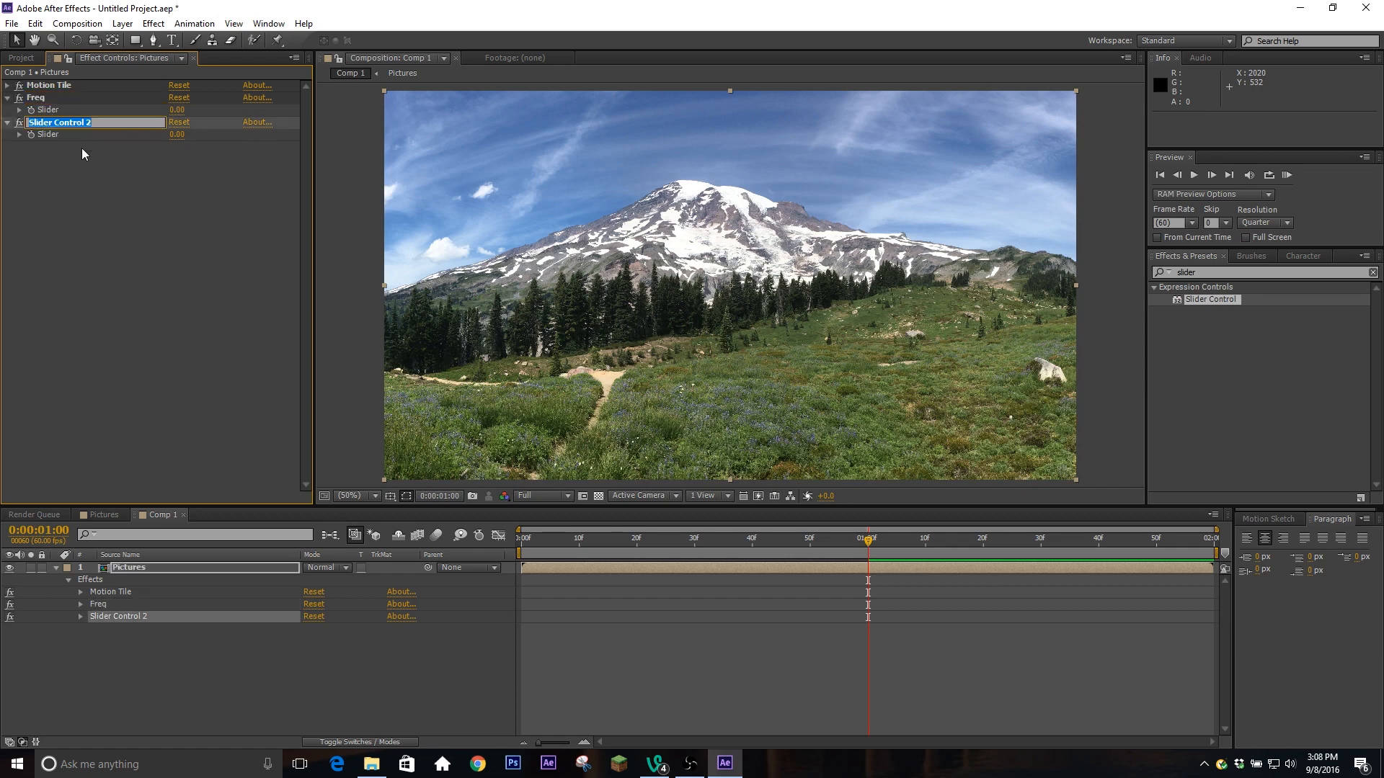
text(Amount)
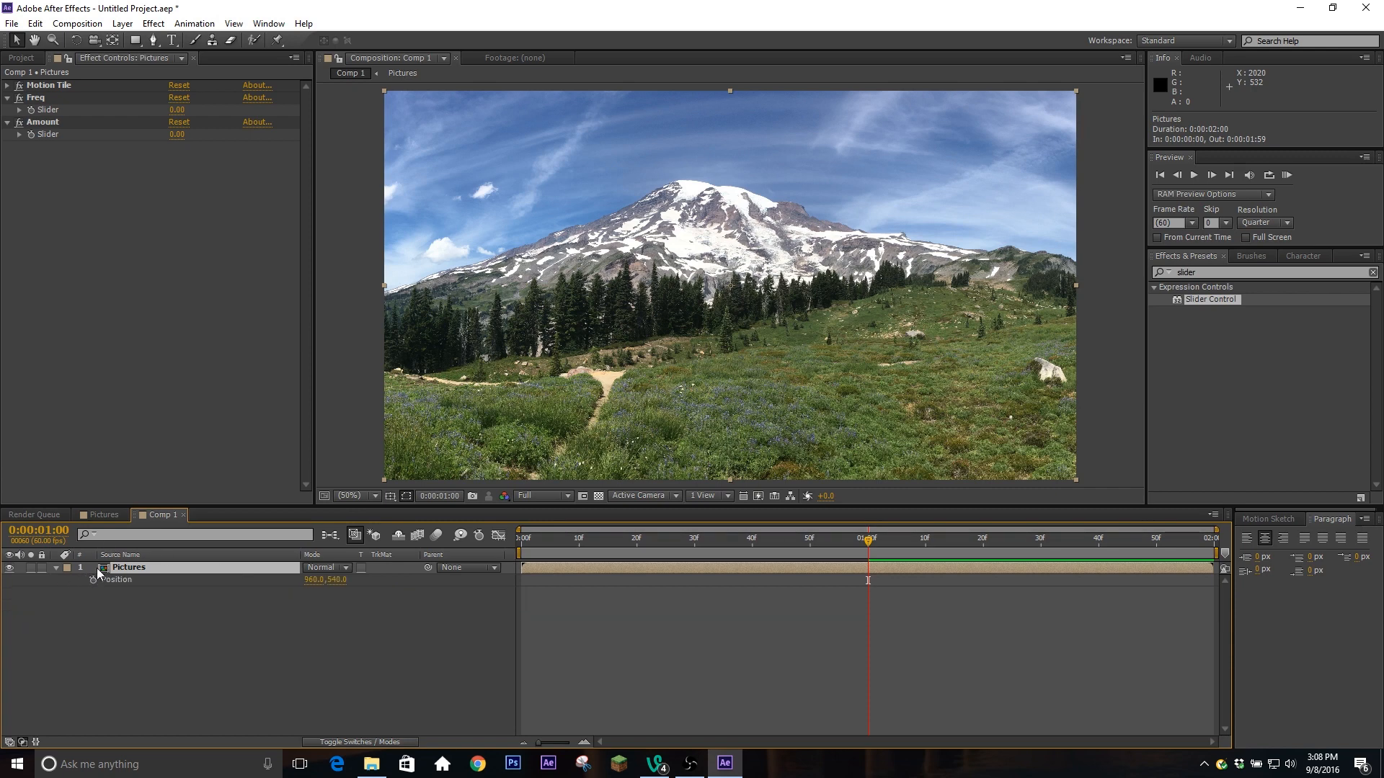
Add a wiggle expression to Position using the Freq and Amount sliders, then raise Freq
click(93, 580)
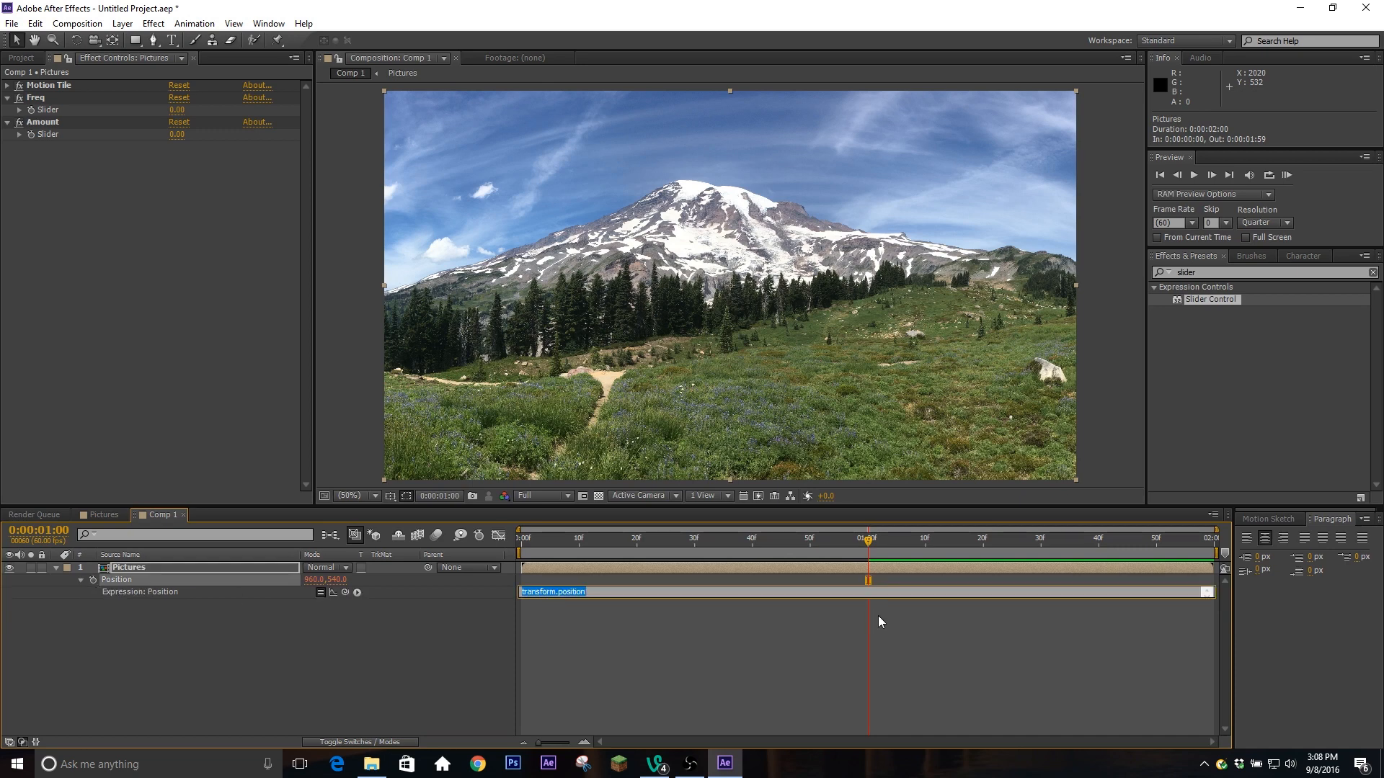
text(wiggle)
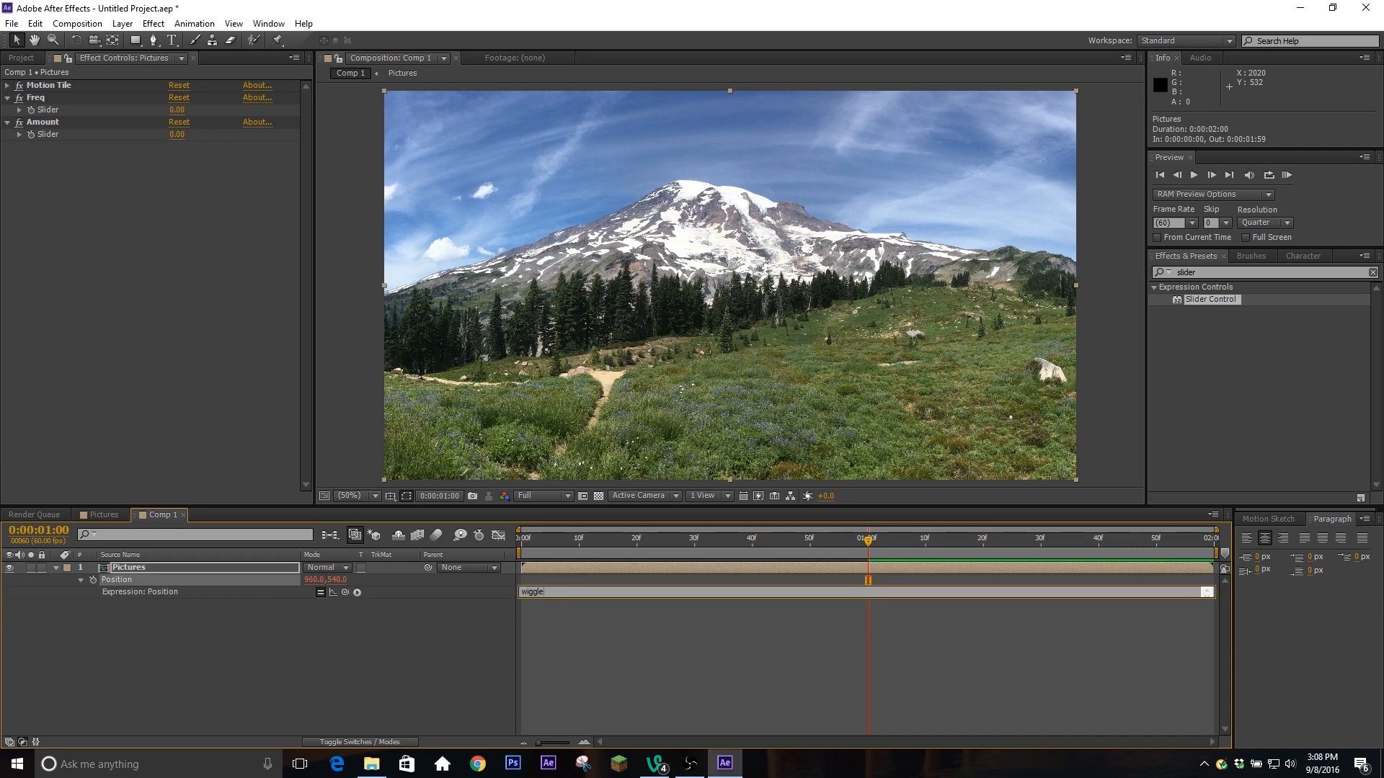
text((effect("Freq")("Slider)
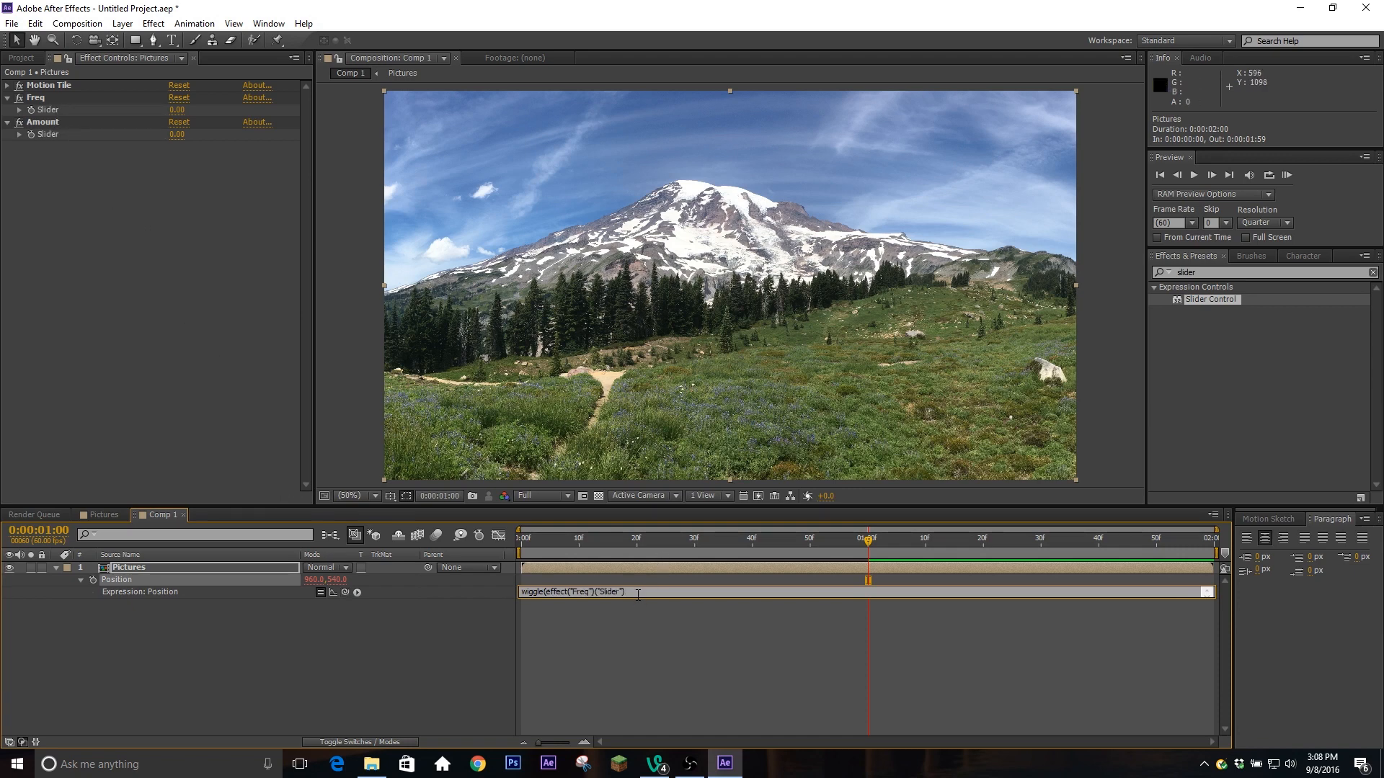
text(,effect("Amount")("Slider)
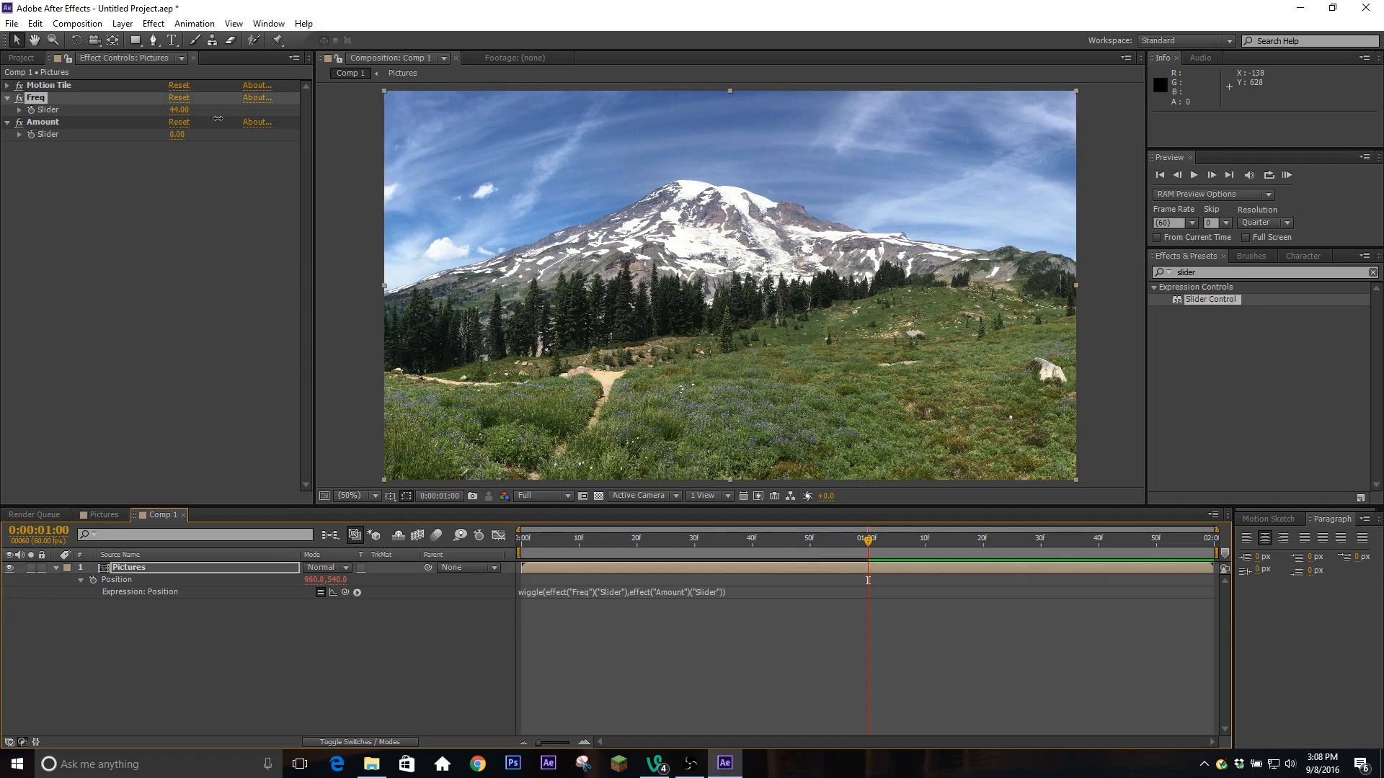
drag(180, 109, 190, 109)
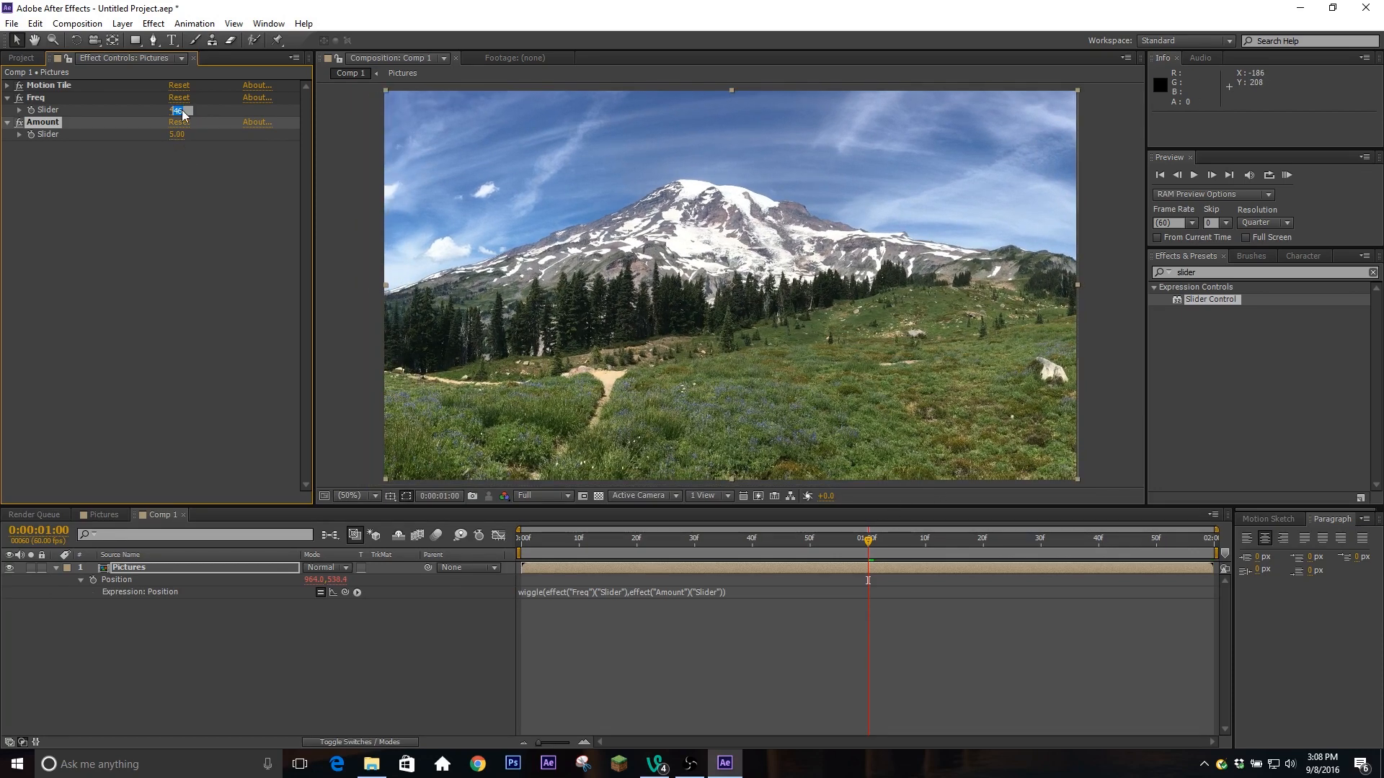
Keyframe the Freq and Amount sliders at 0:30, 1:00 and 1:30, and view their curves
click(177, 134)
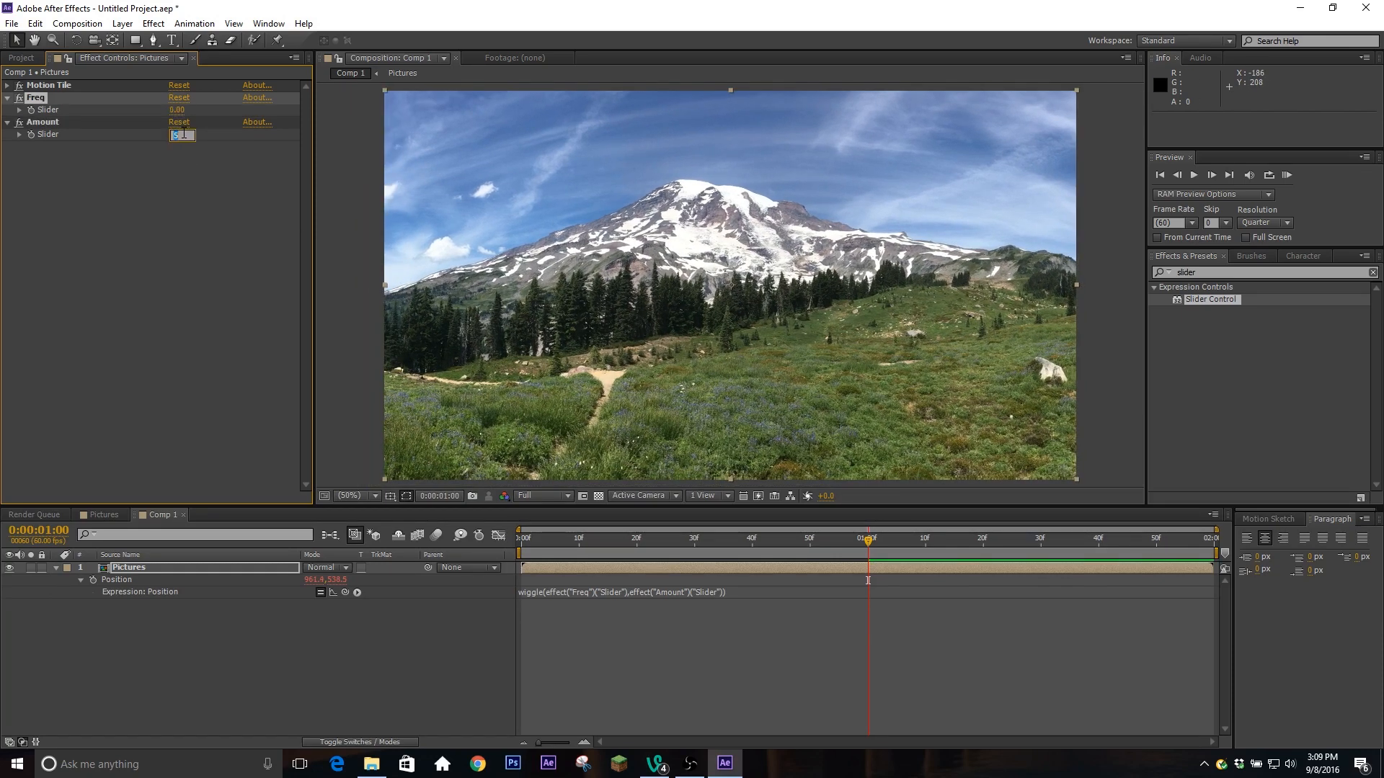
click(694, 537)
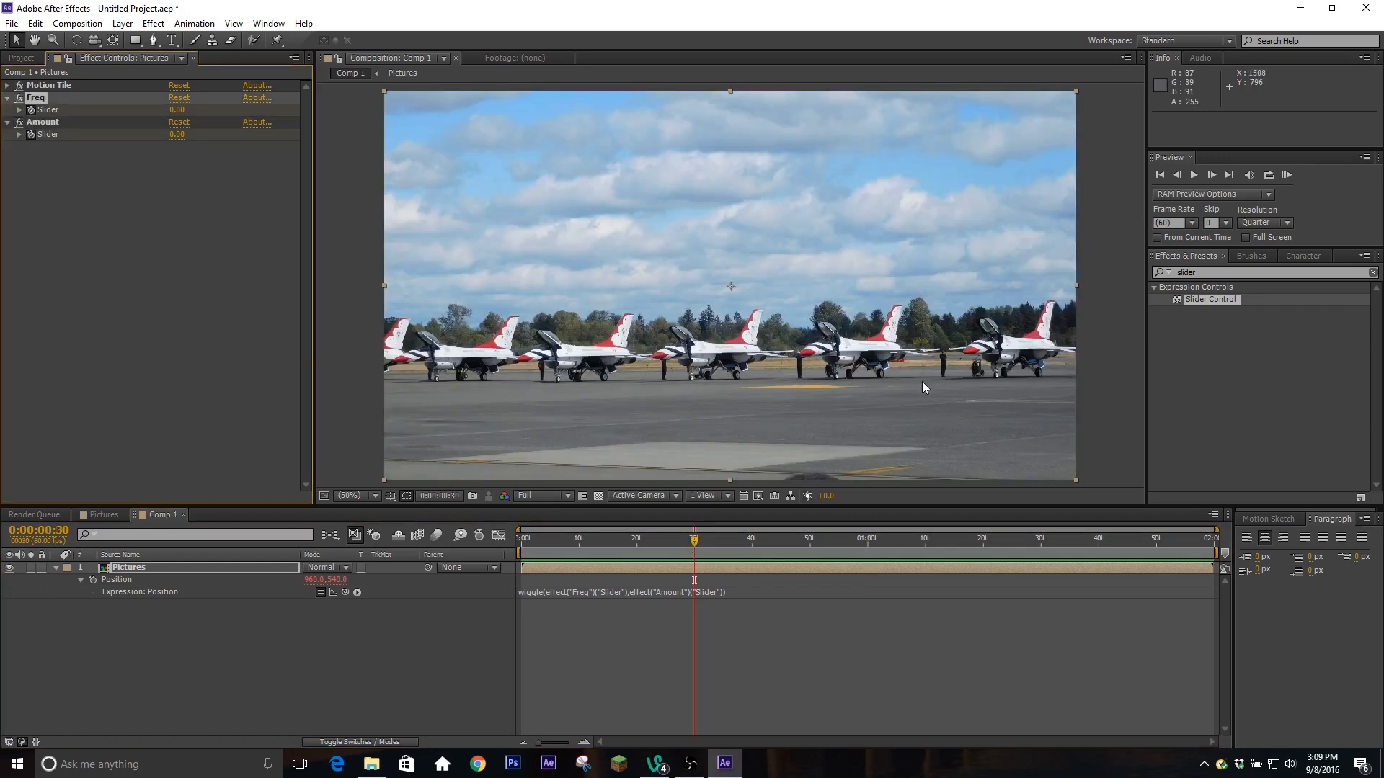
click(868, 539)
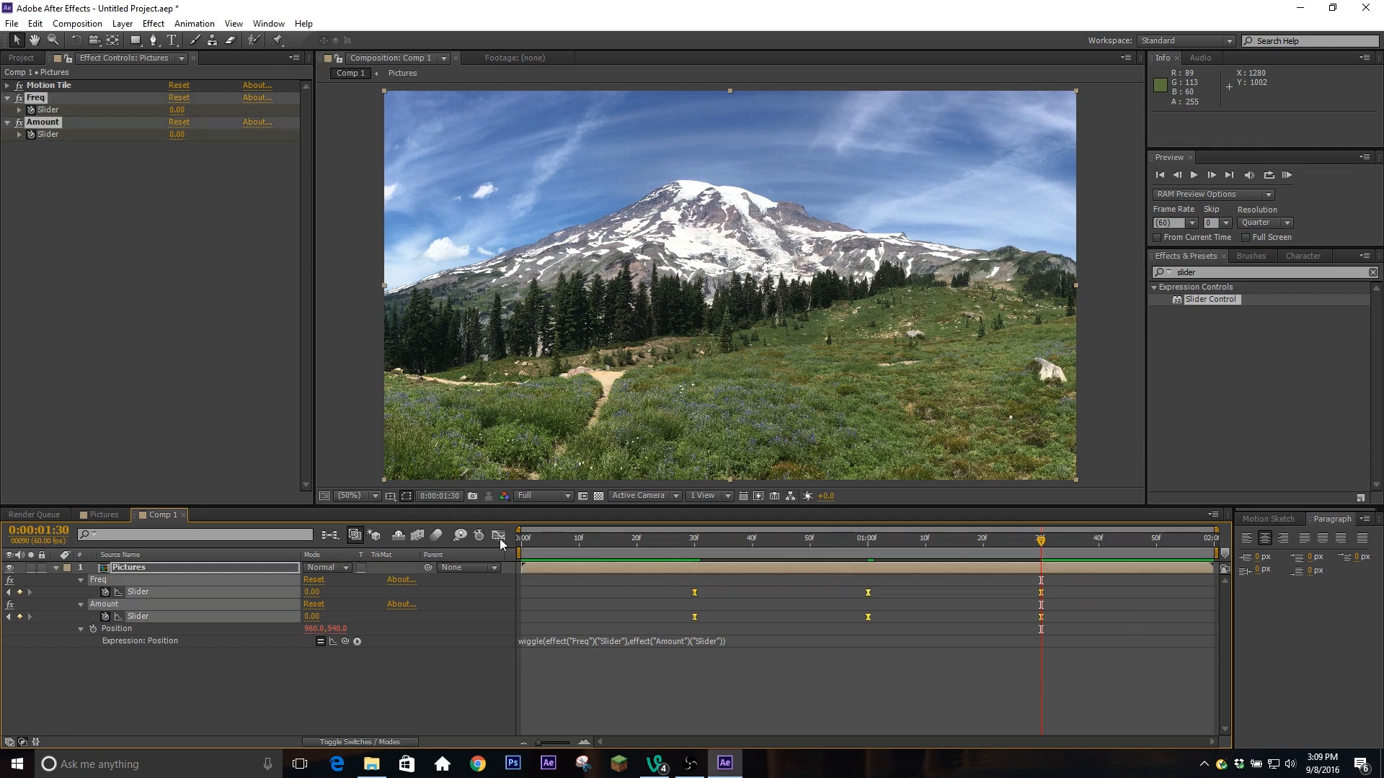
click(499, 534)
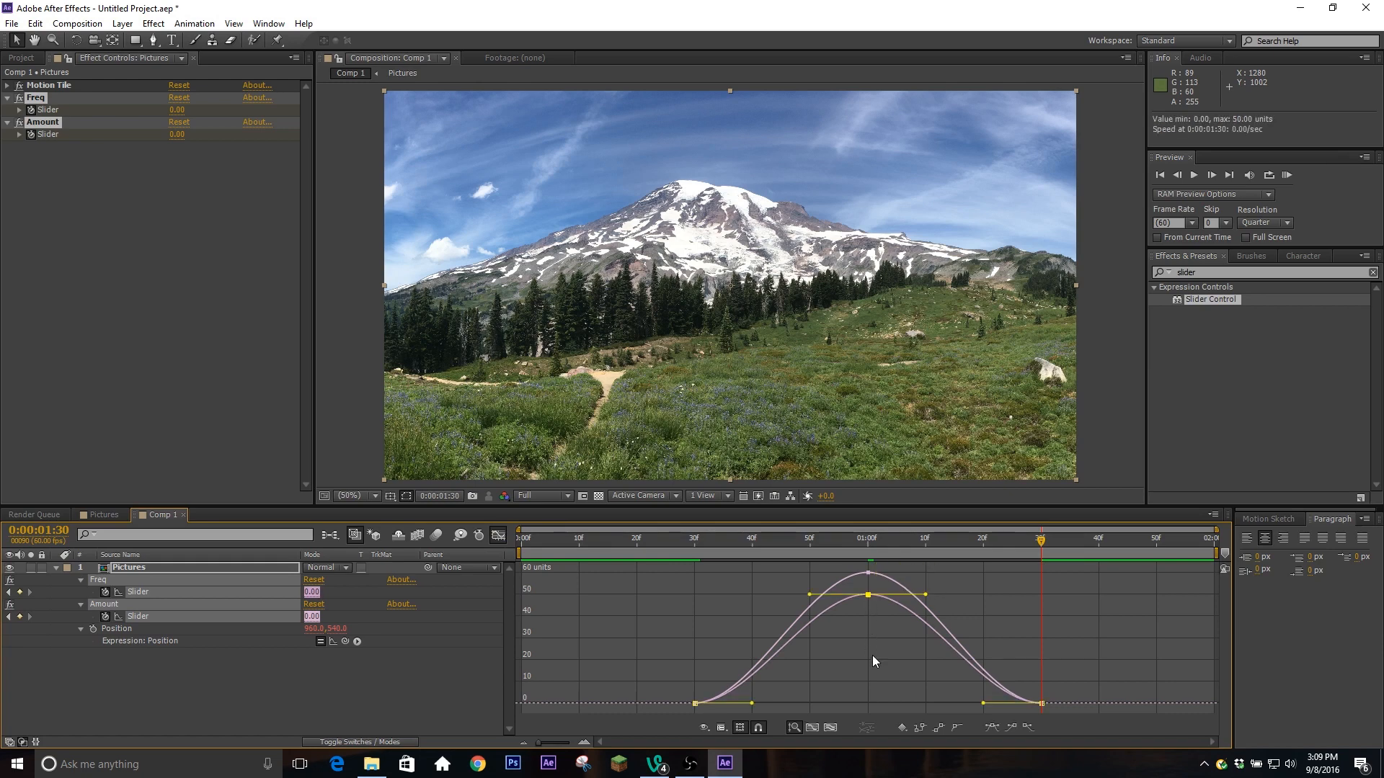
mouse_move(818, 598)
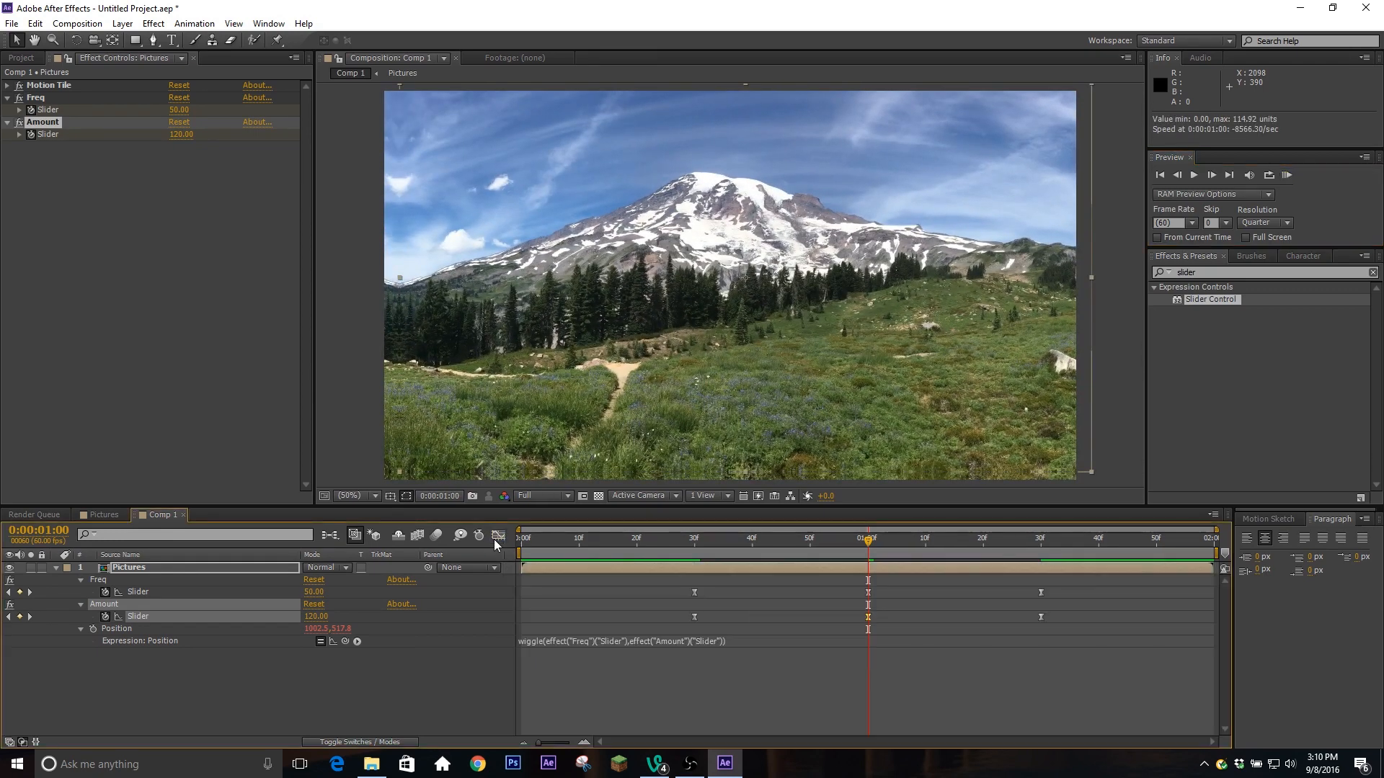
mouse_move(496, 535)
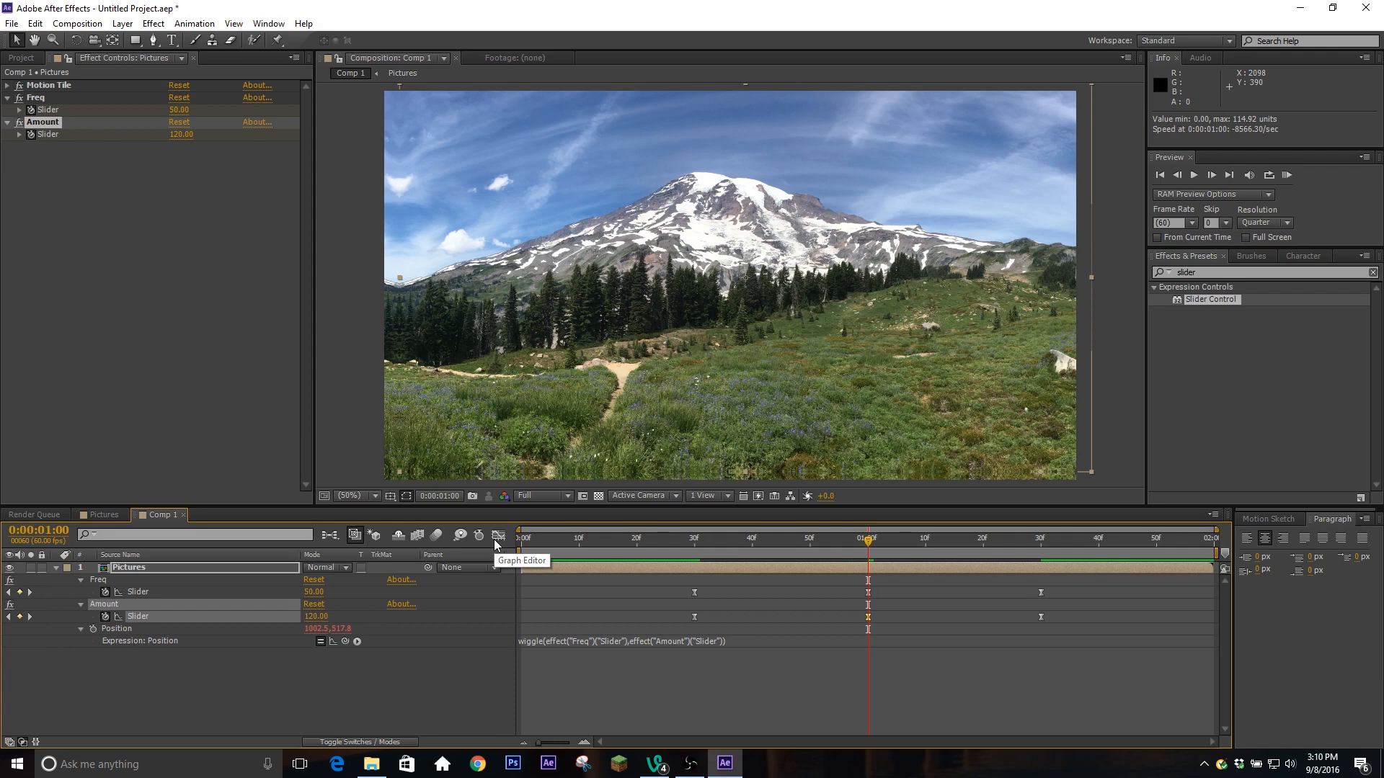